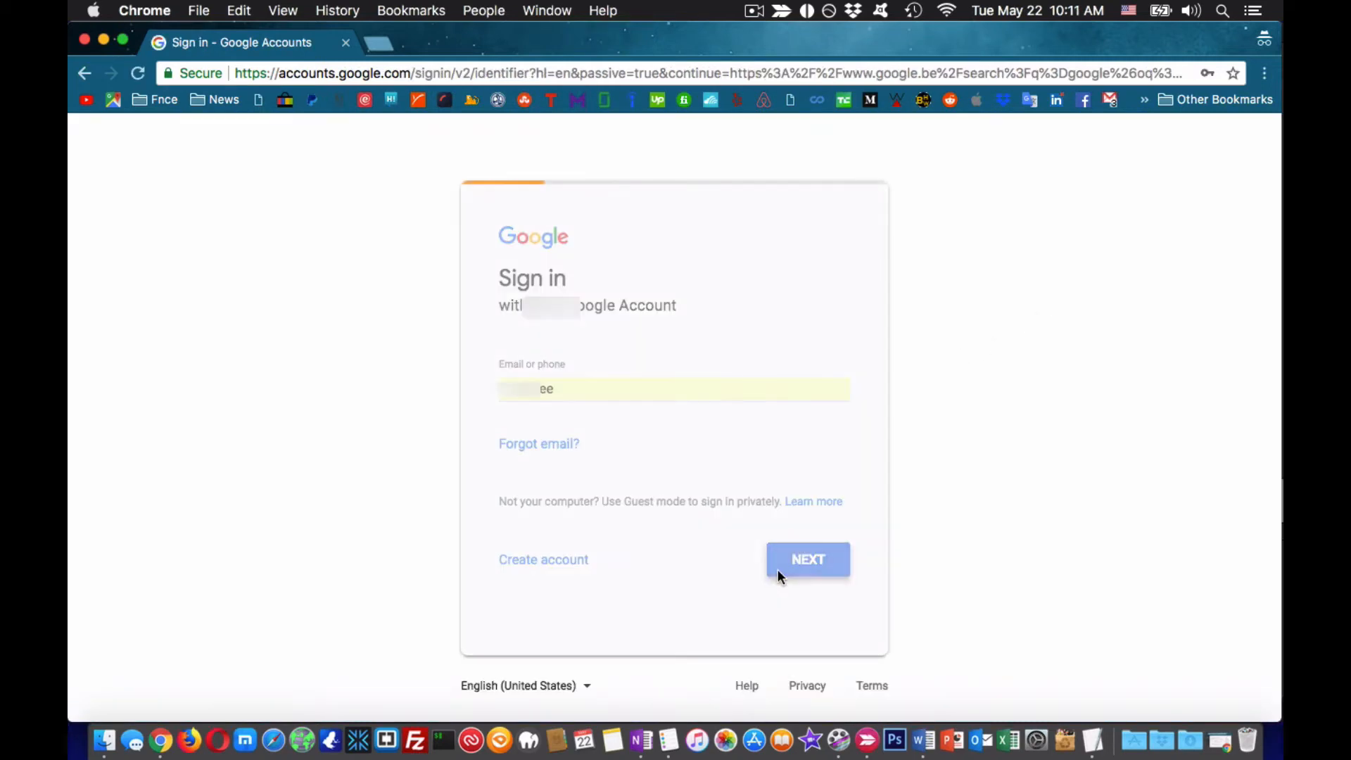
- Sign in with email and password, then open Sign-in & security via My Account
click(807, 559)
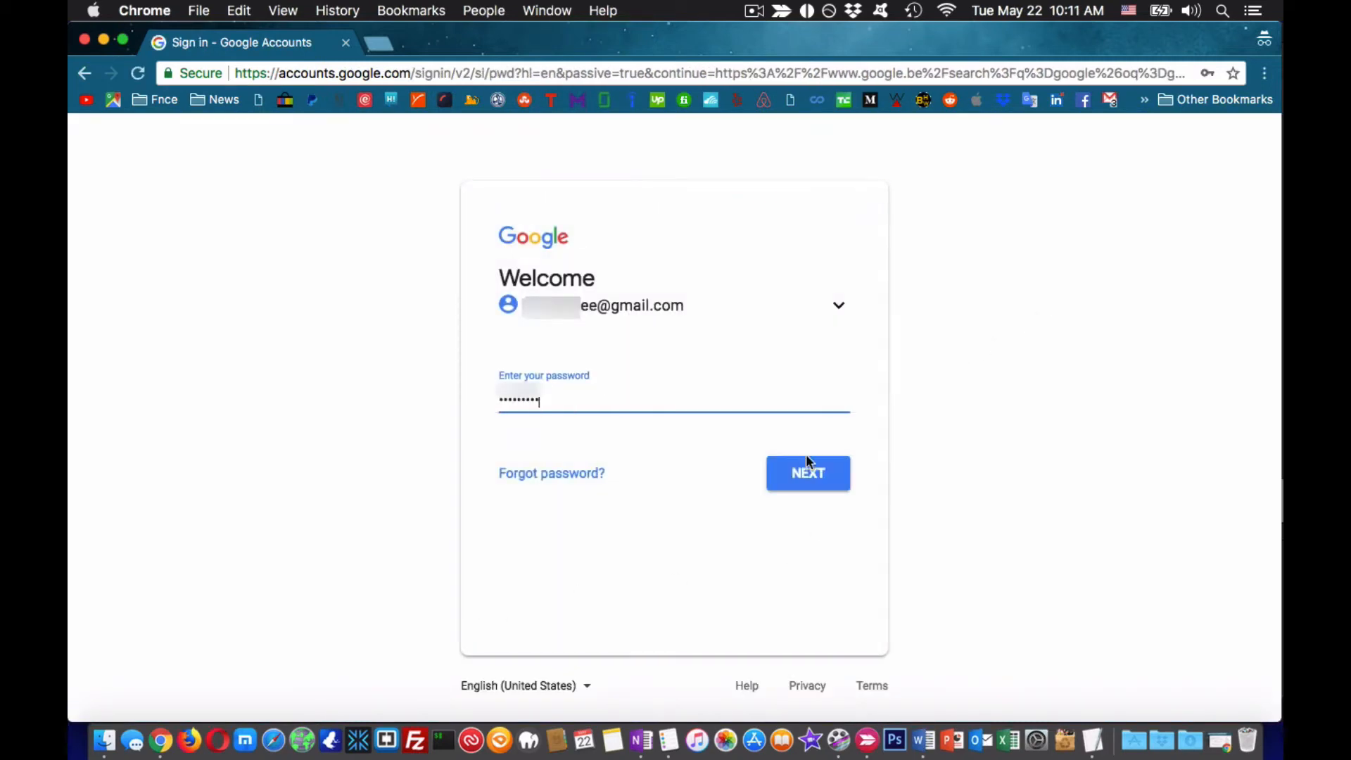
click(807, 472)
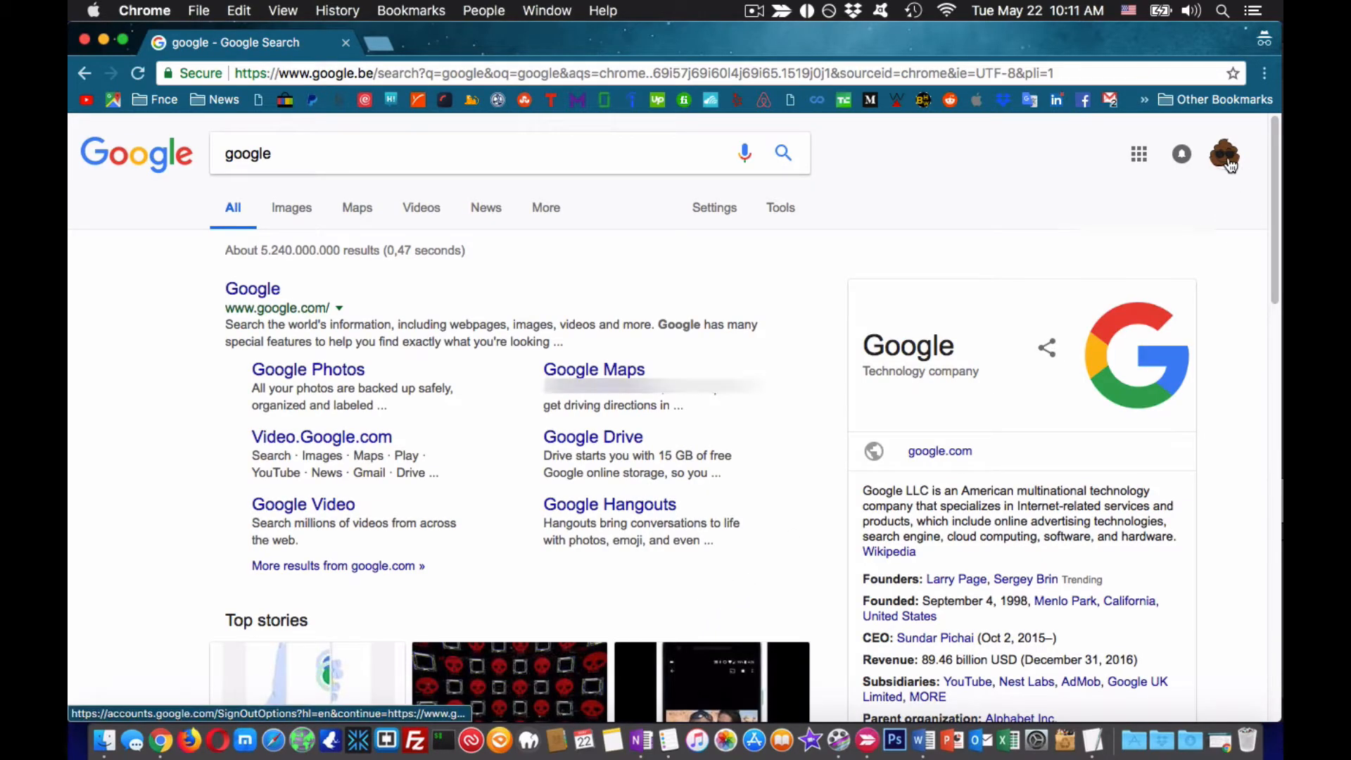
click(1224, 153)
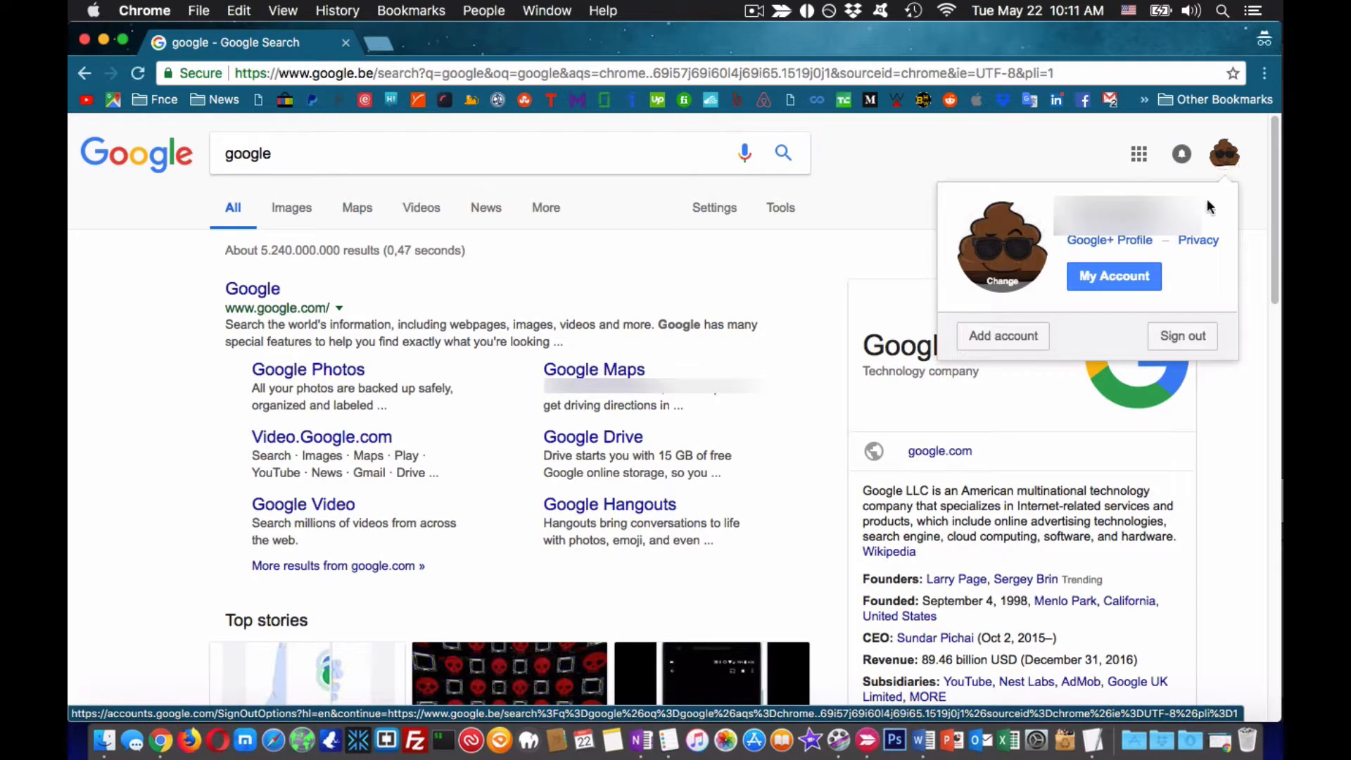
click(1113, 276)
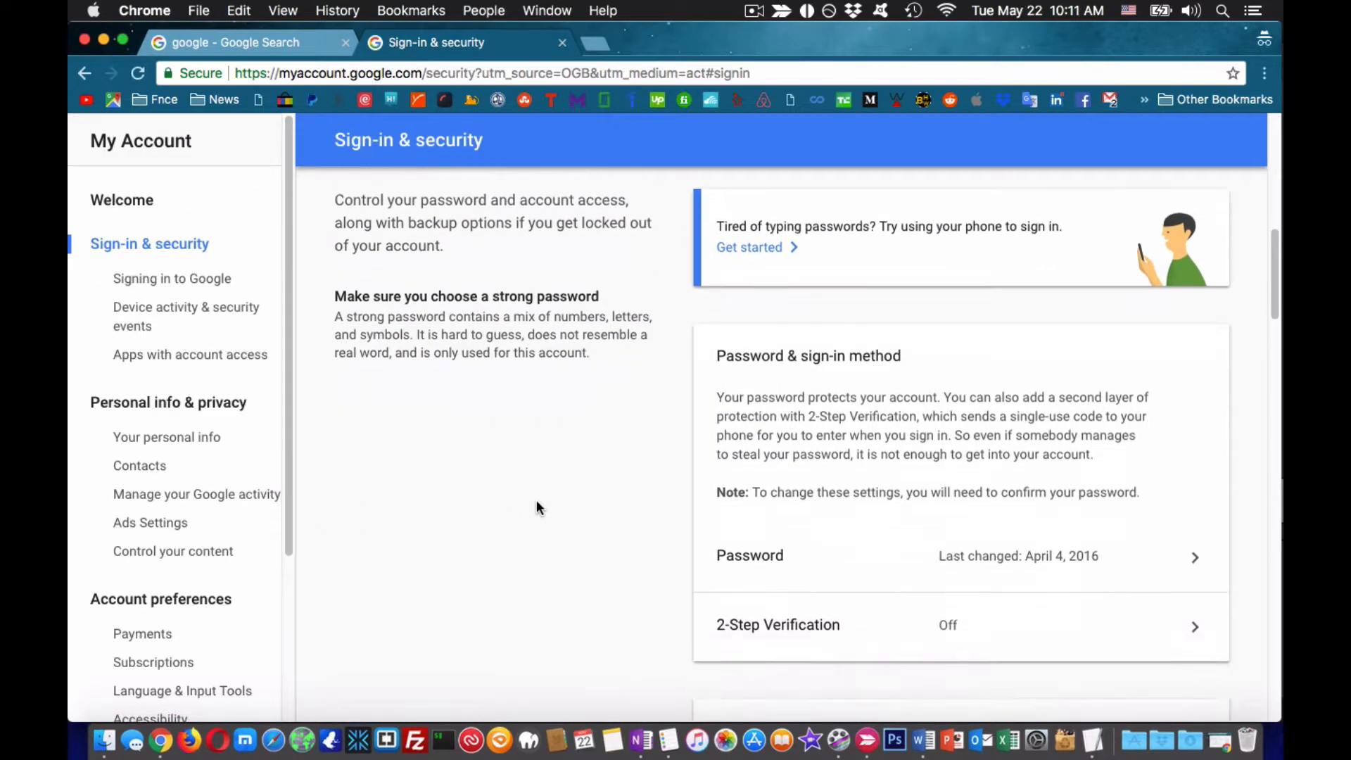
- Start 2-Step Verification setup and re-confirm the account password
scroll(down, 3)
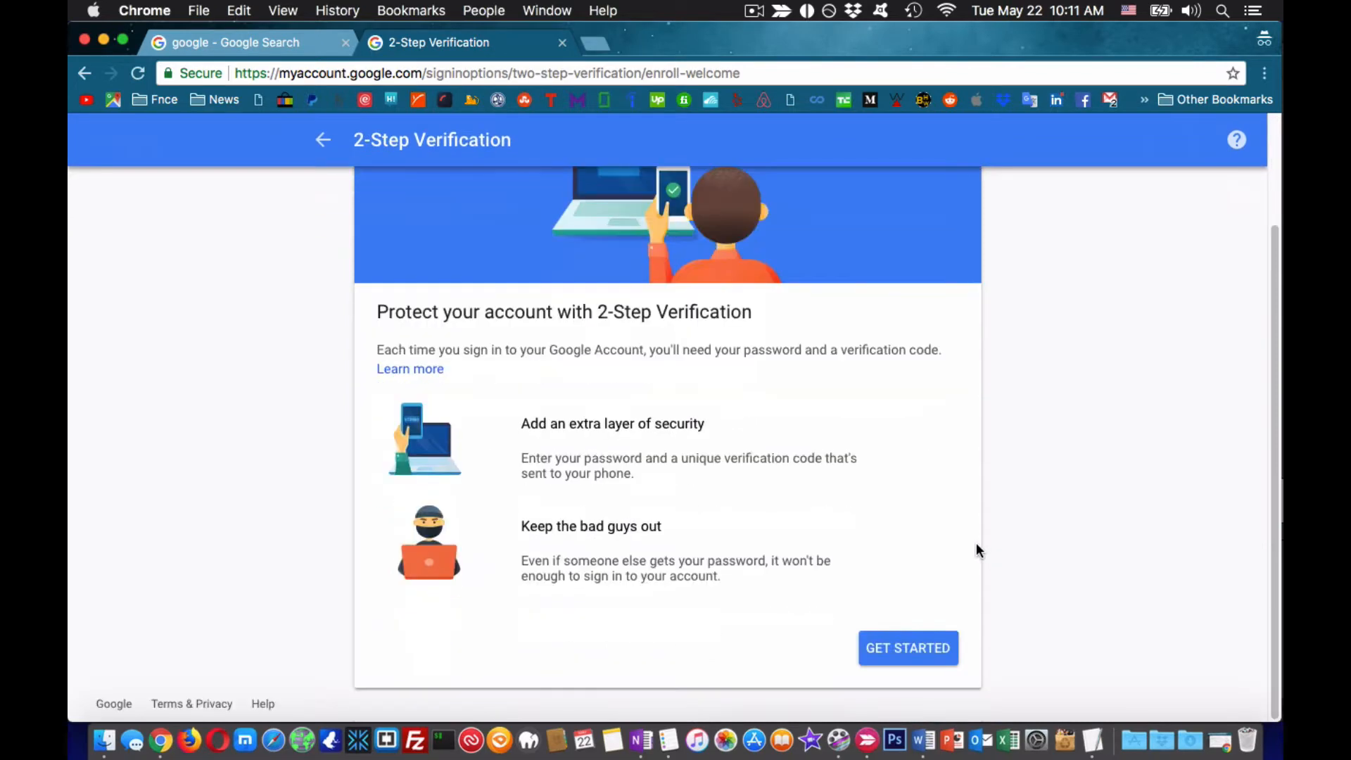
click(907, 648)
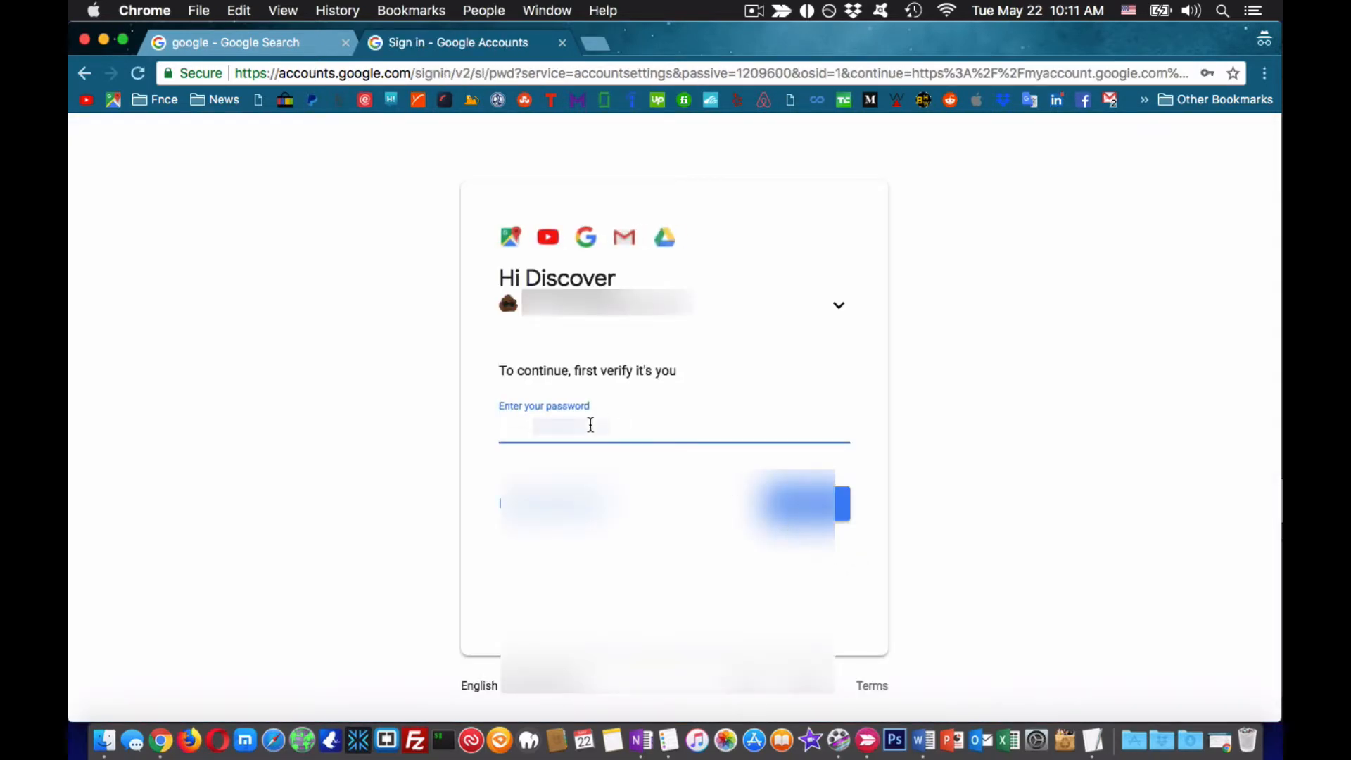
text(password)
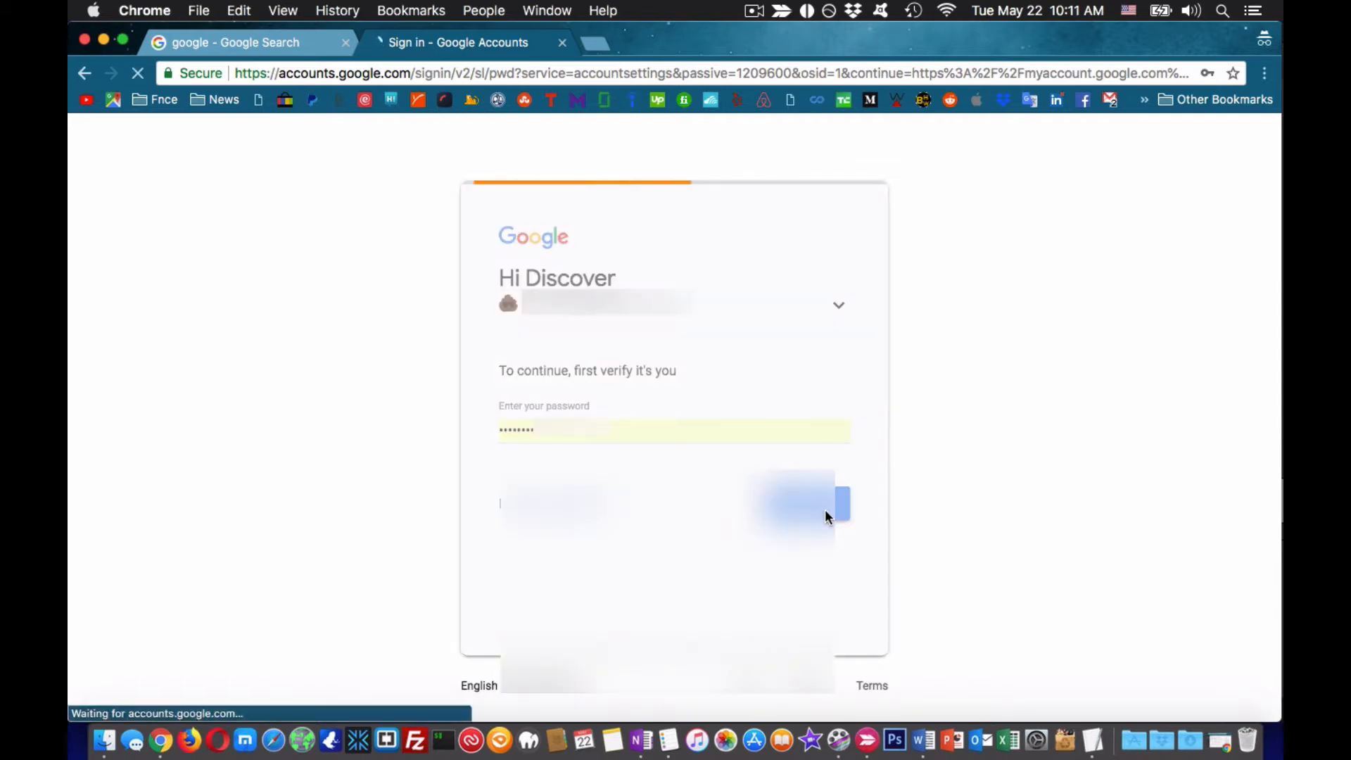
click(800, 503)
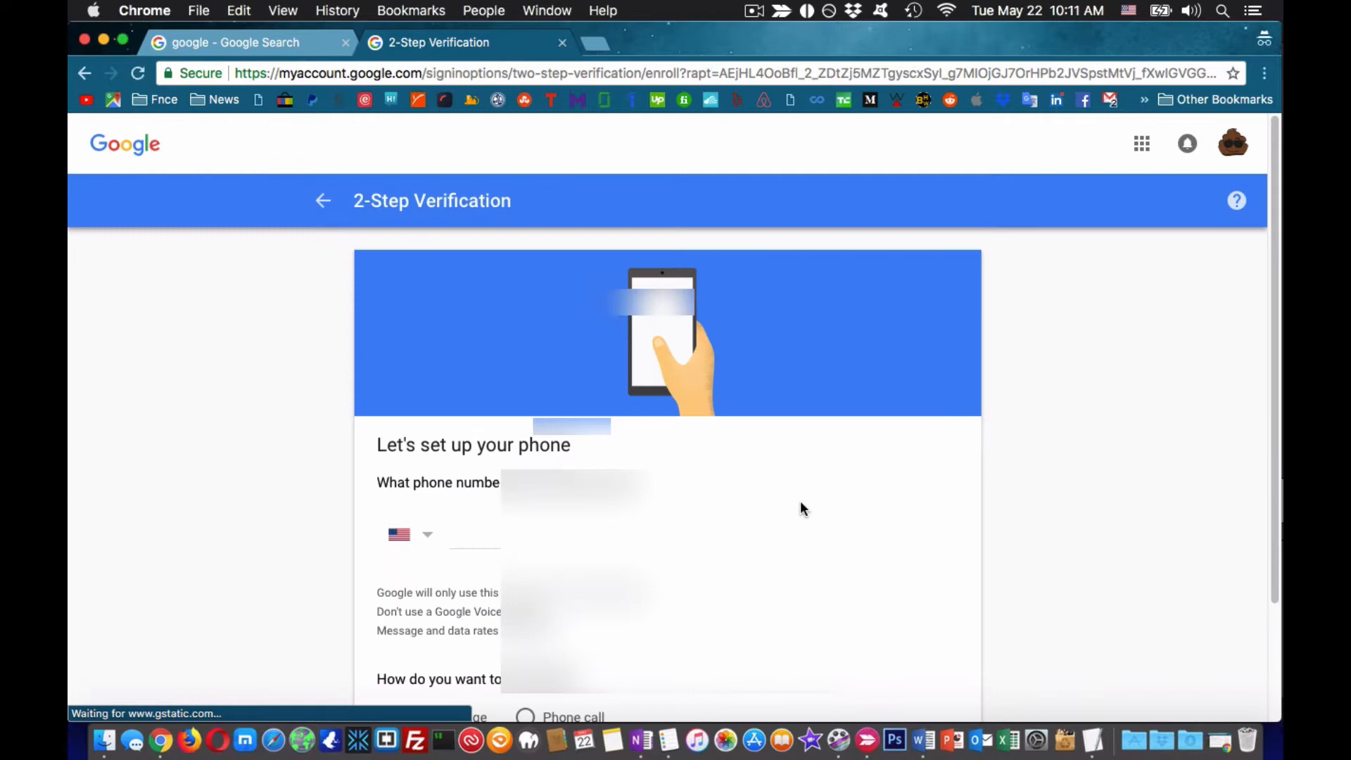
- Confirm the phone number with a code sent by text message
scroll(down, 3)
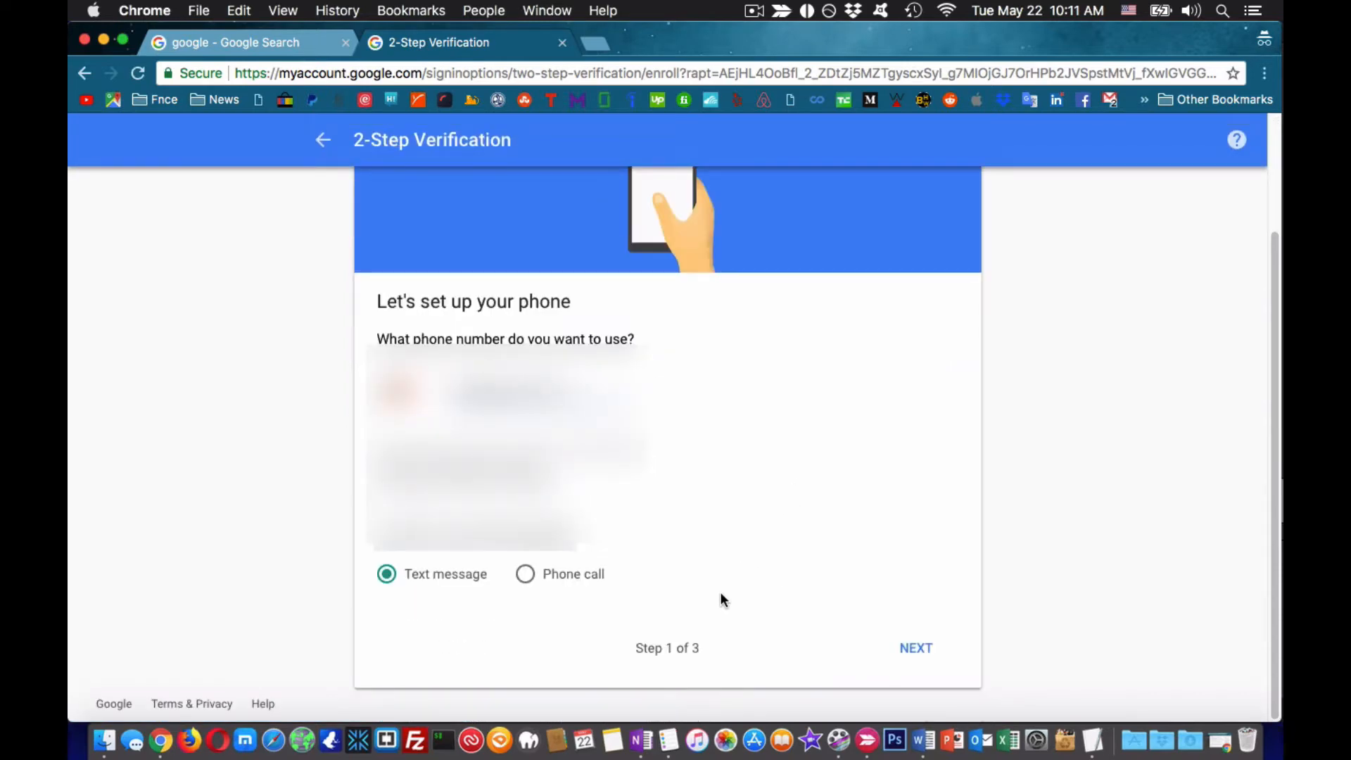
click(914, 647)
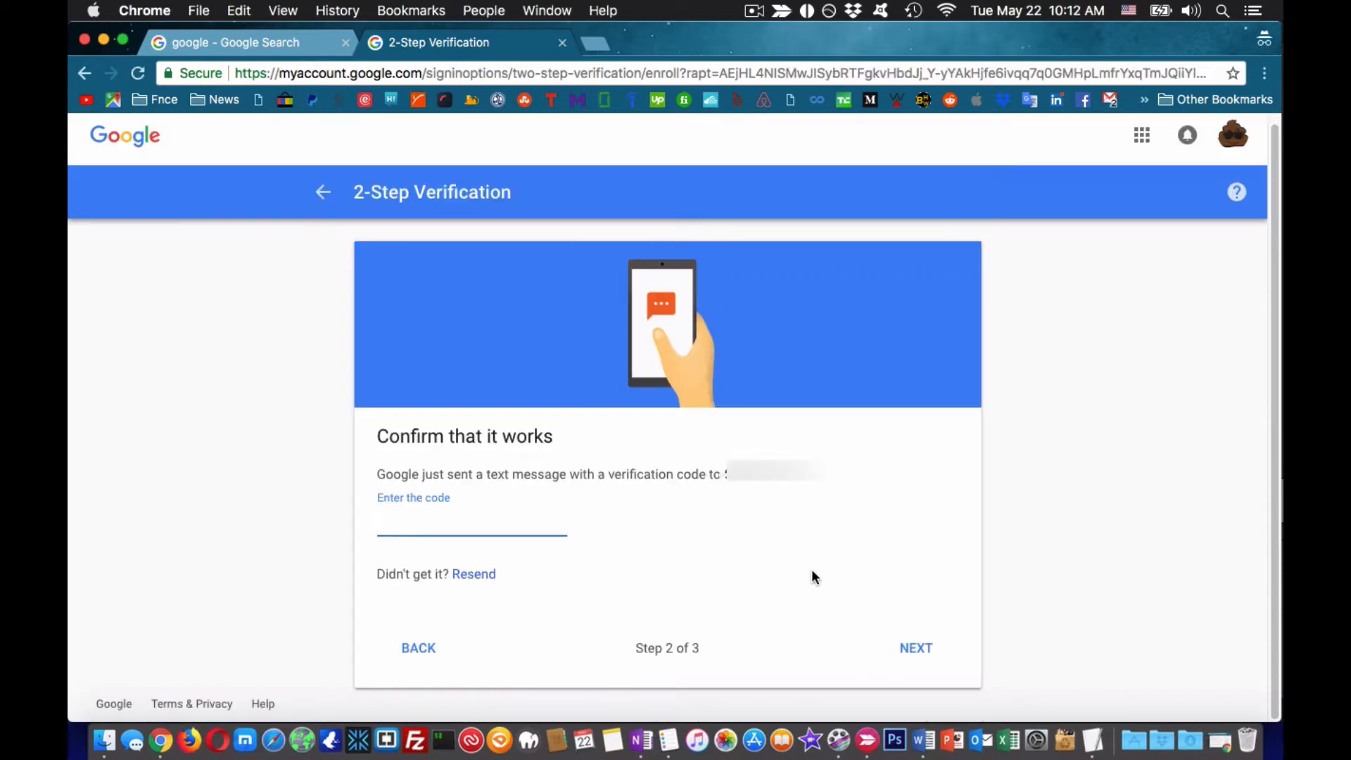
click(915, 647)
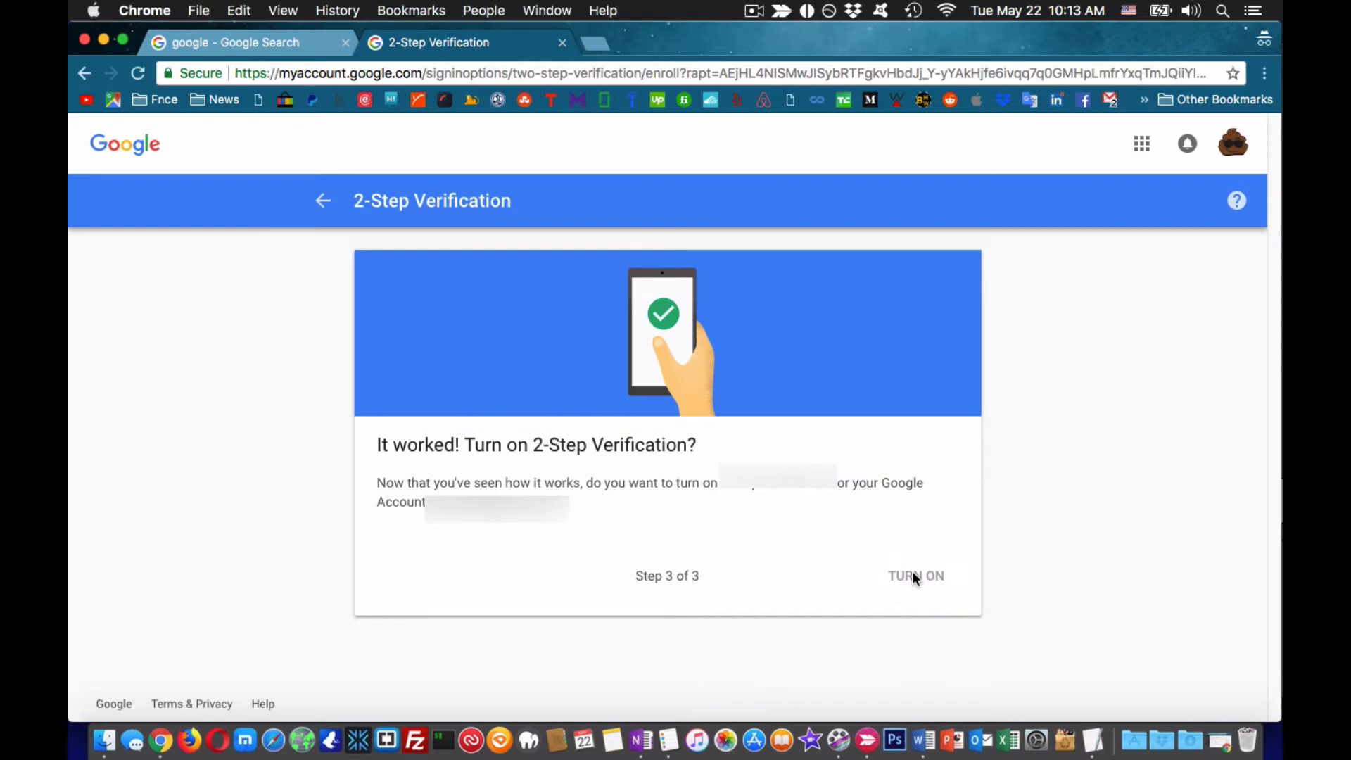
- Turn on 2-Step Verification, then set up and download backup codes
click(914, 575)
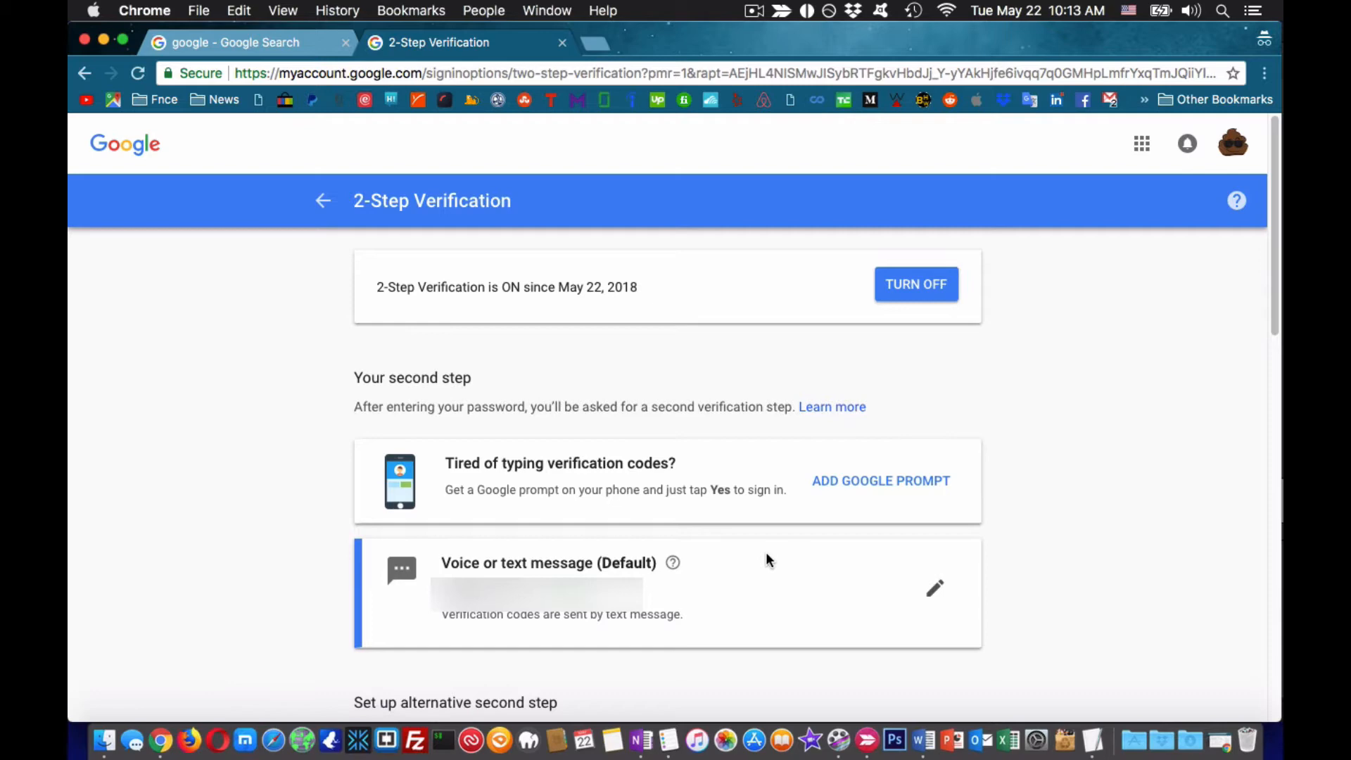
mouse_move(874, 490)
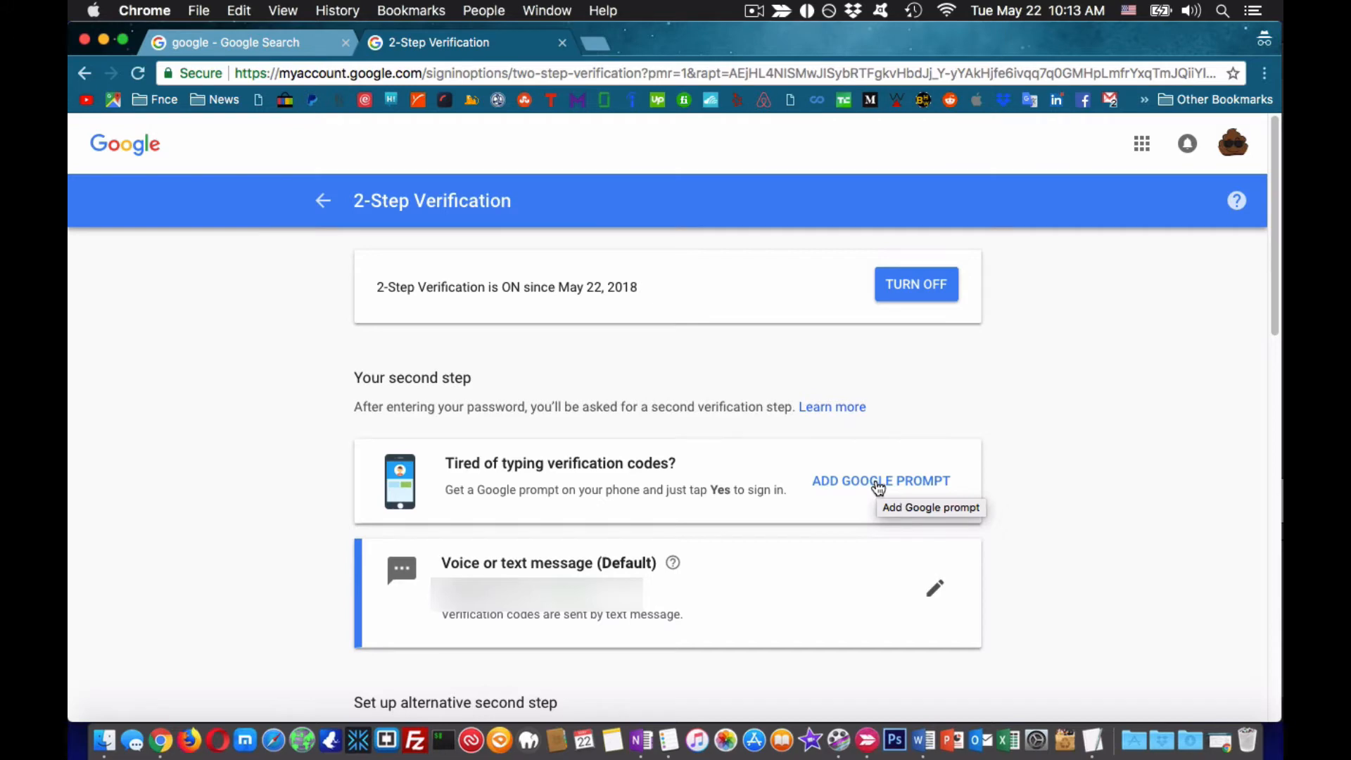
click(880, 481)
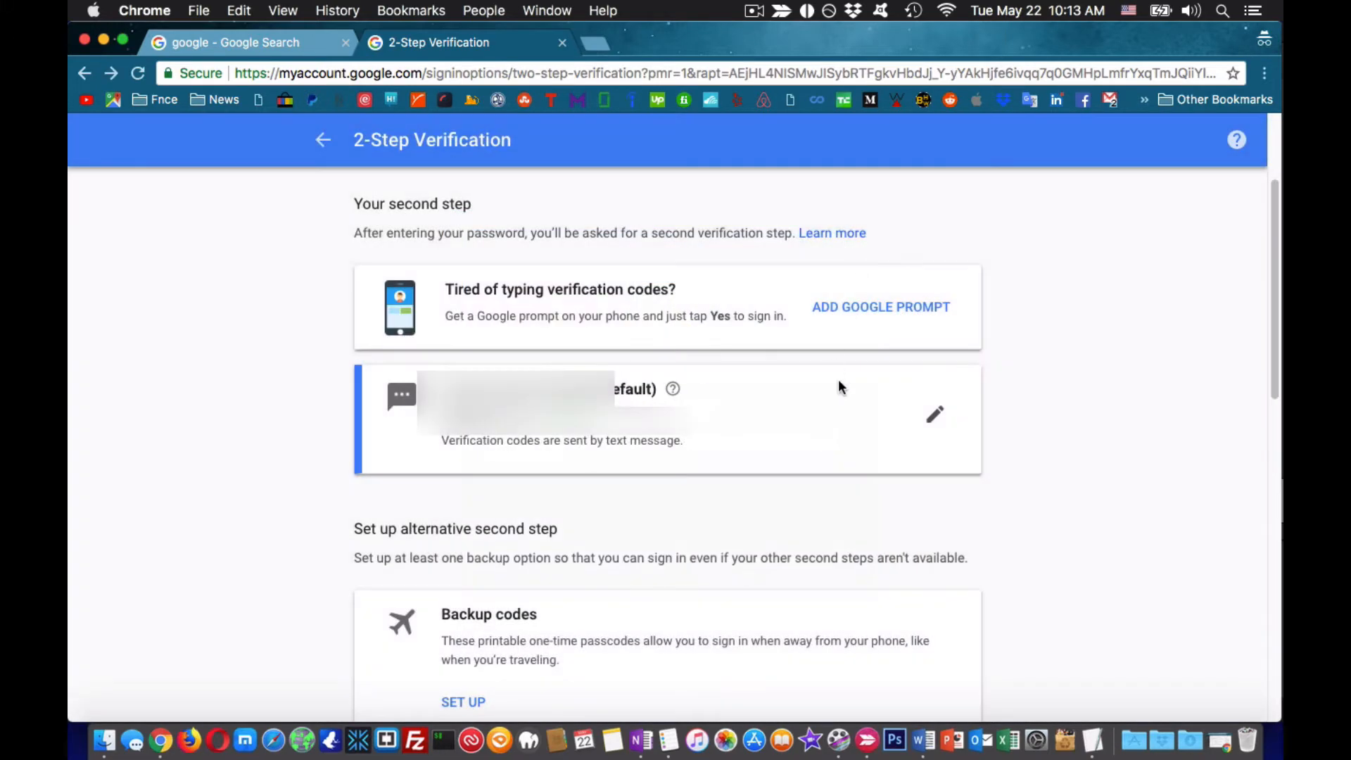
scroll(down, 3)
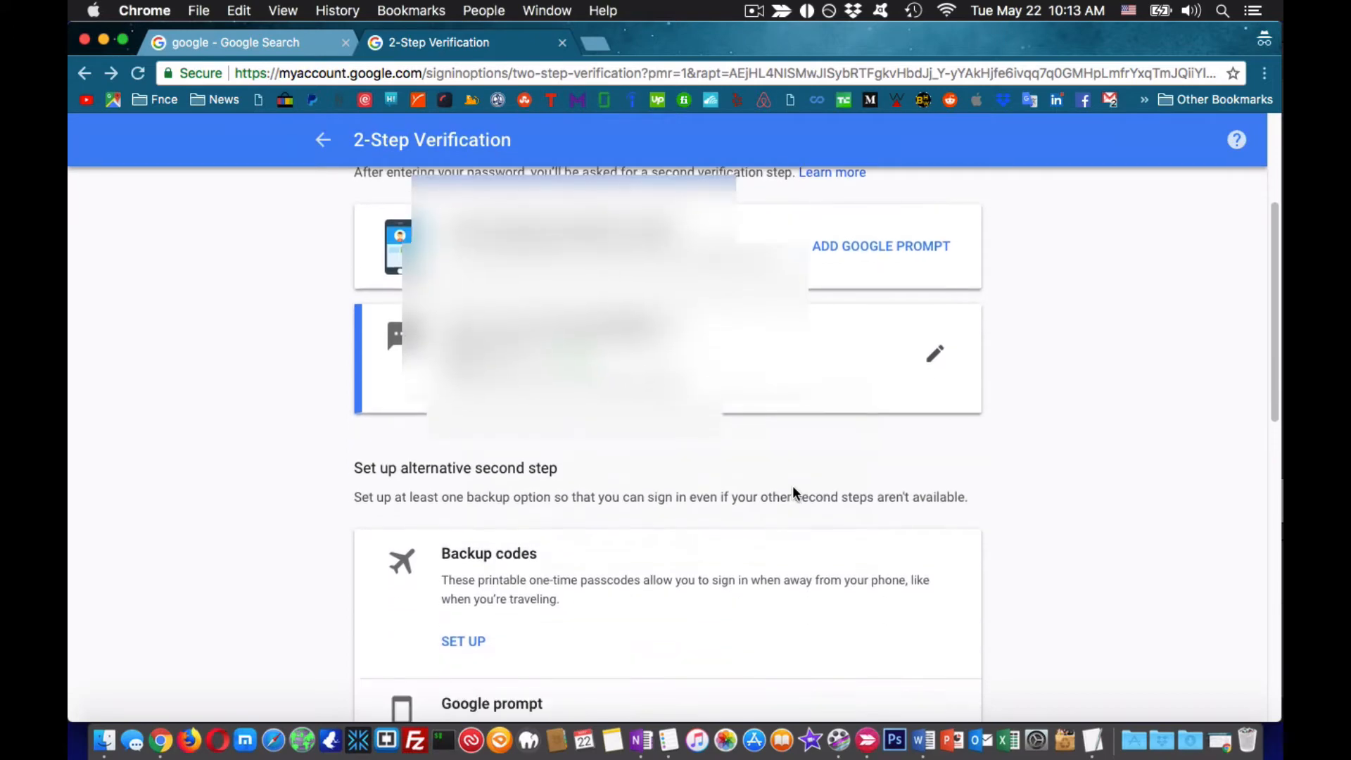
click(463, 641)
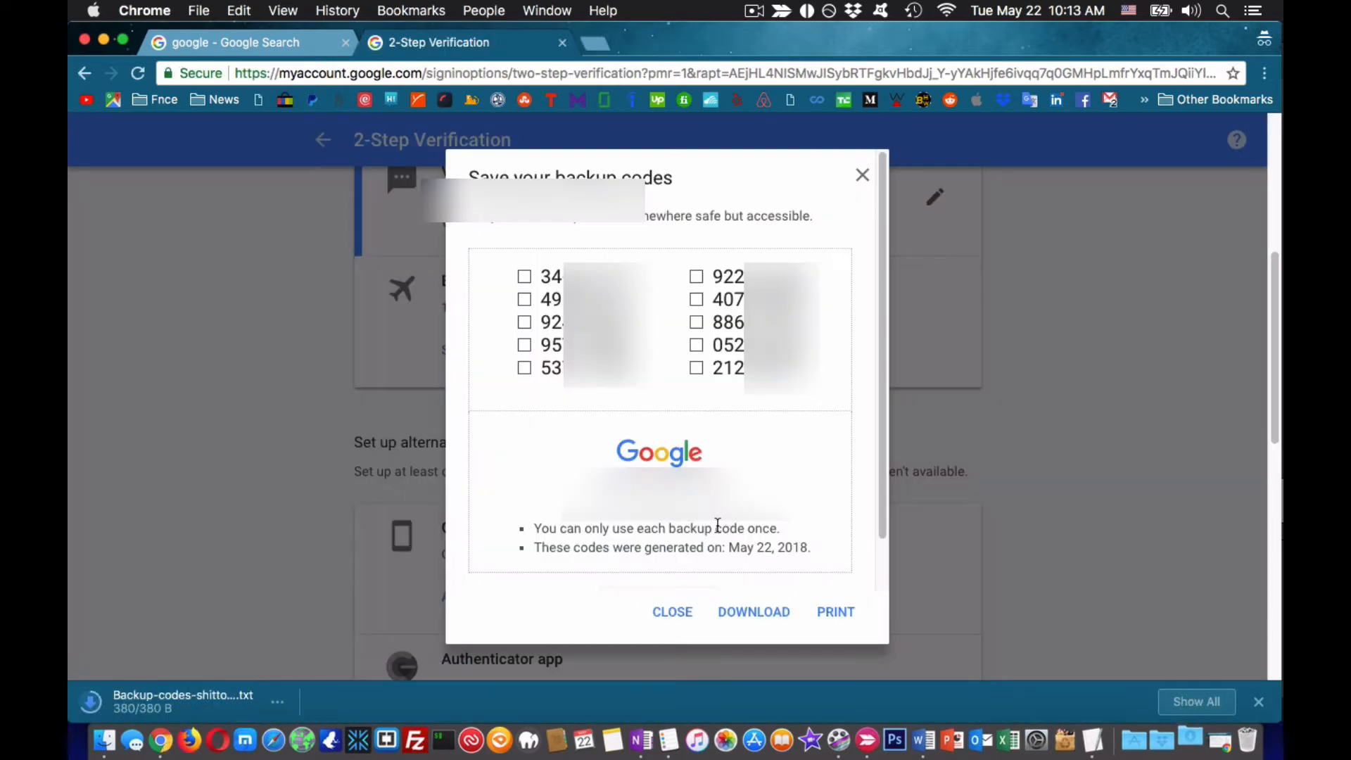
click(671, 612)
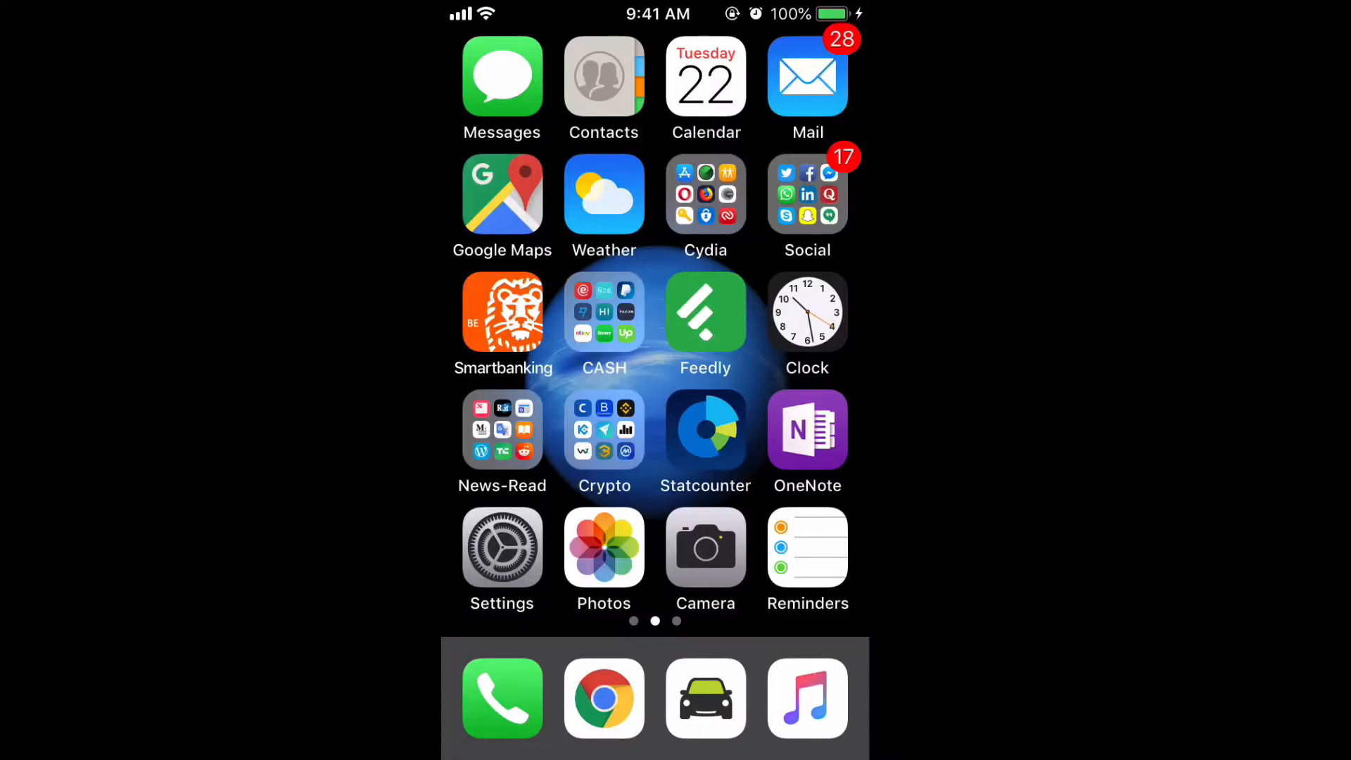
- Launch Authy and exit its Devices settings with Allow Multi-device left on
click(705, 193)
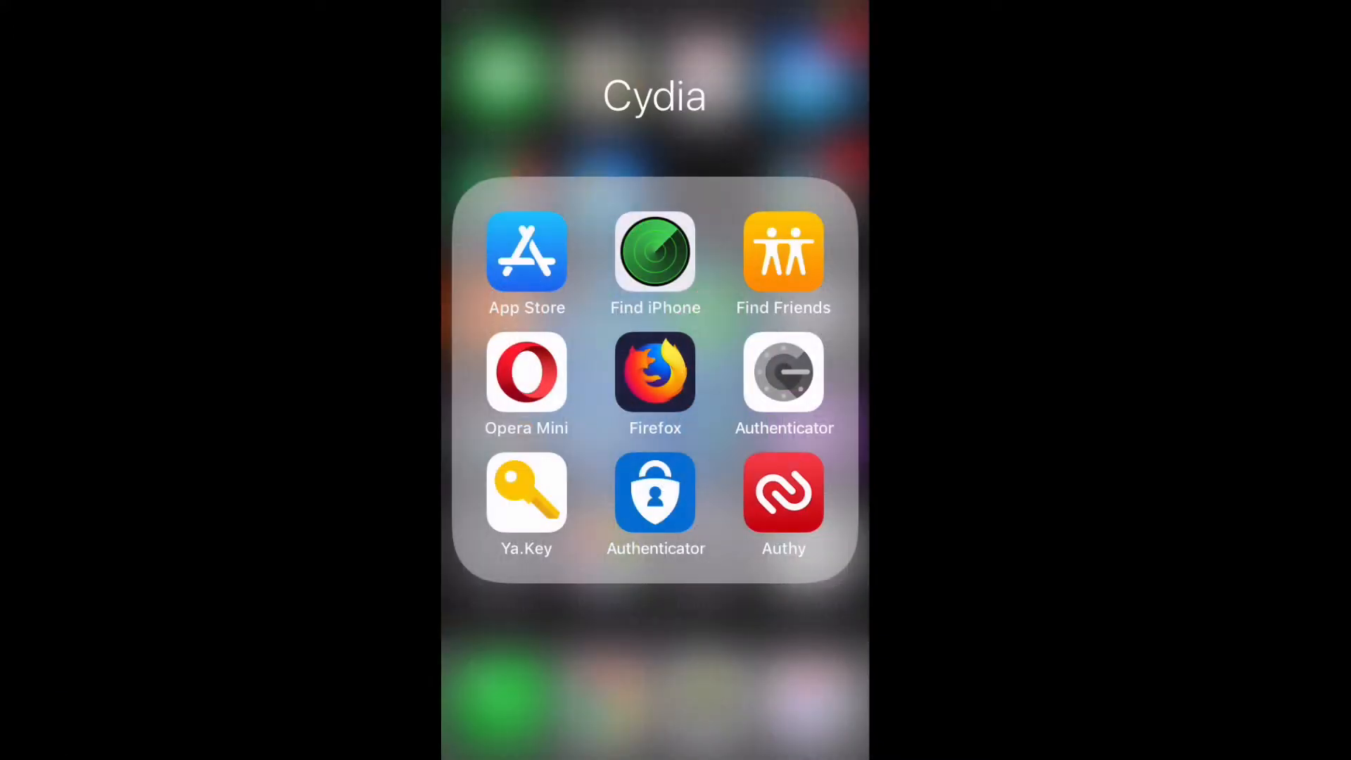
click(782, 494)
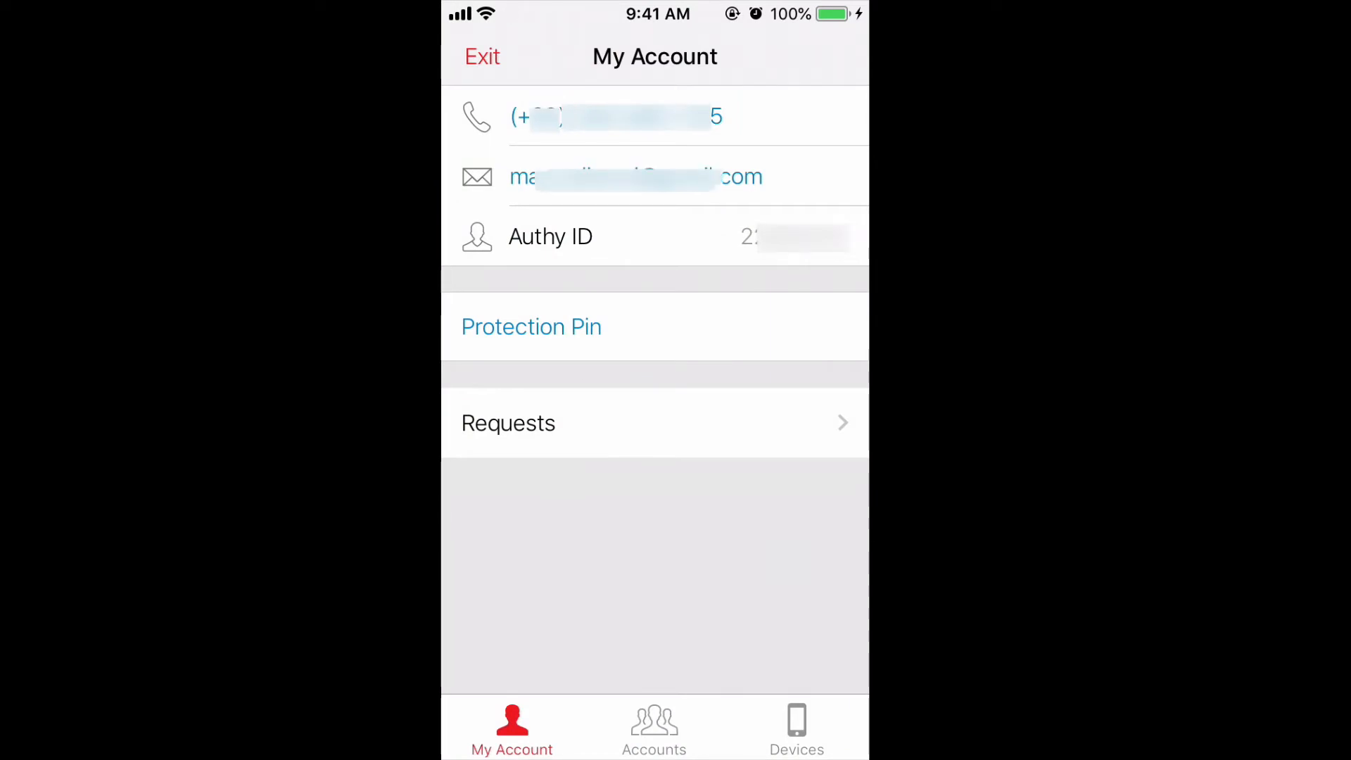
click(796, 728)
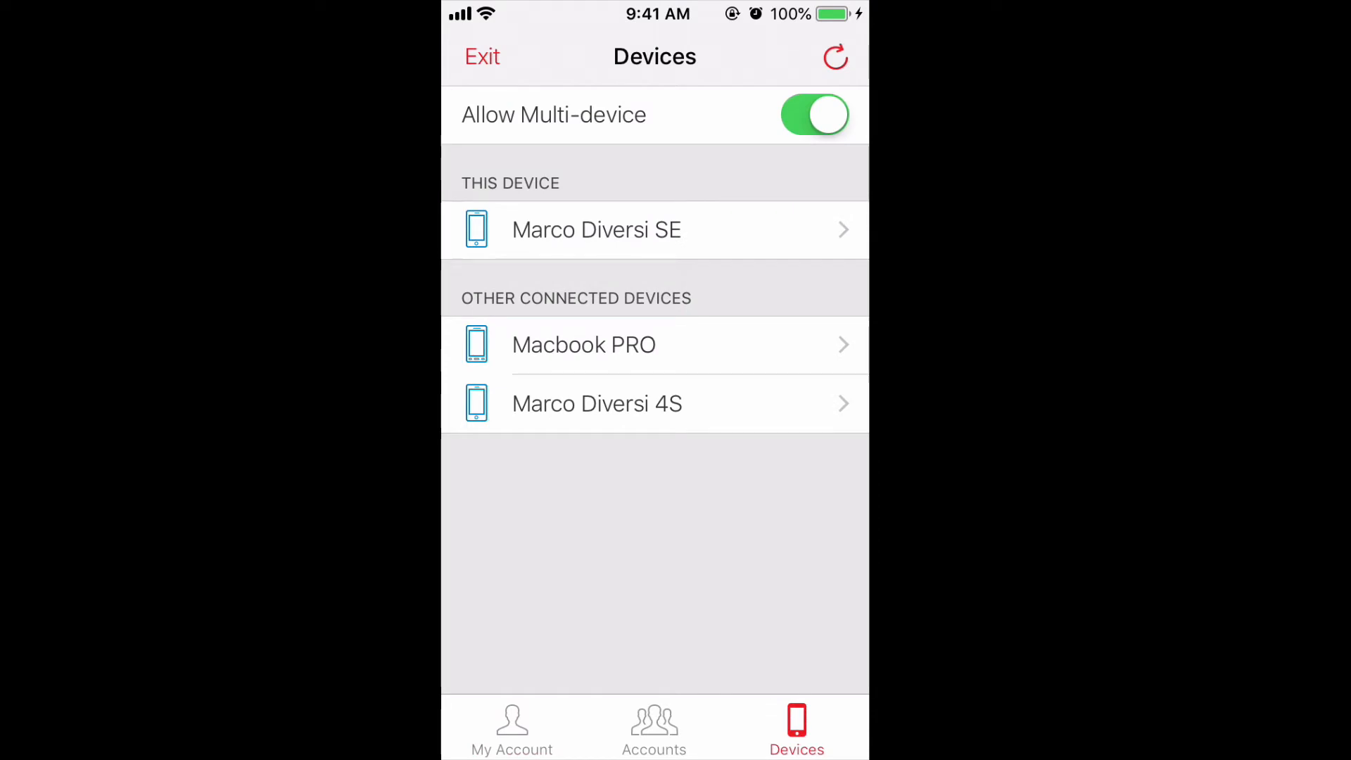
click(653, 728)
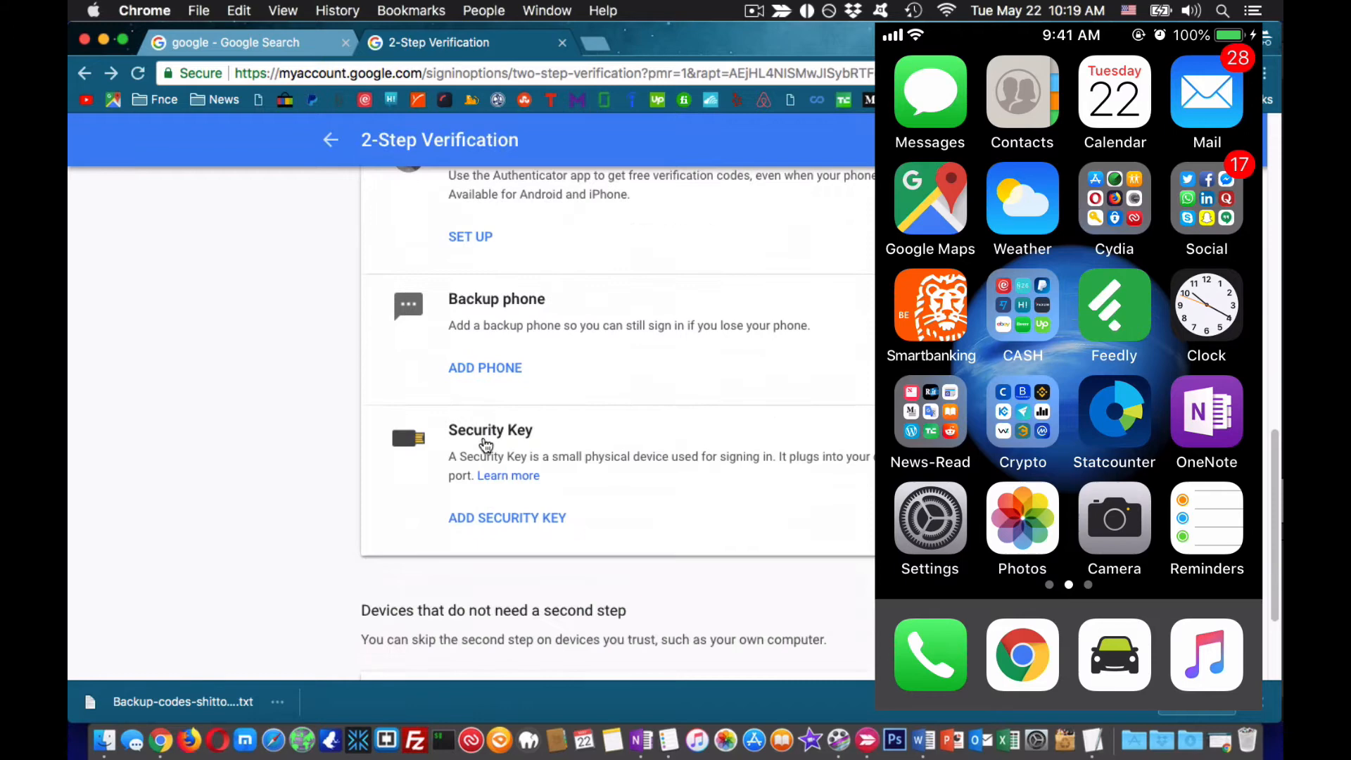
- Start authenticator app setup for an iPhone and reach the QR code
scroll(down, 3)
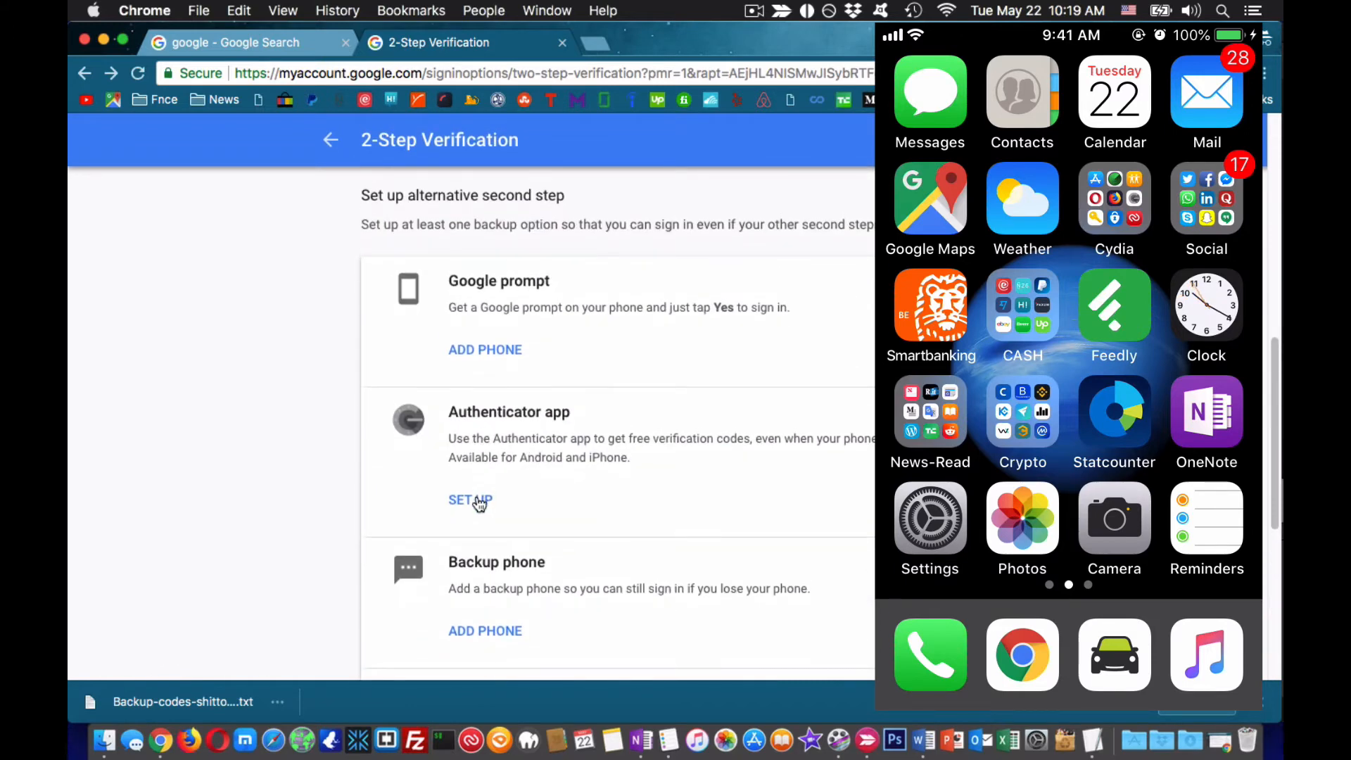
click(470, 500)
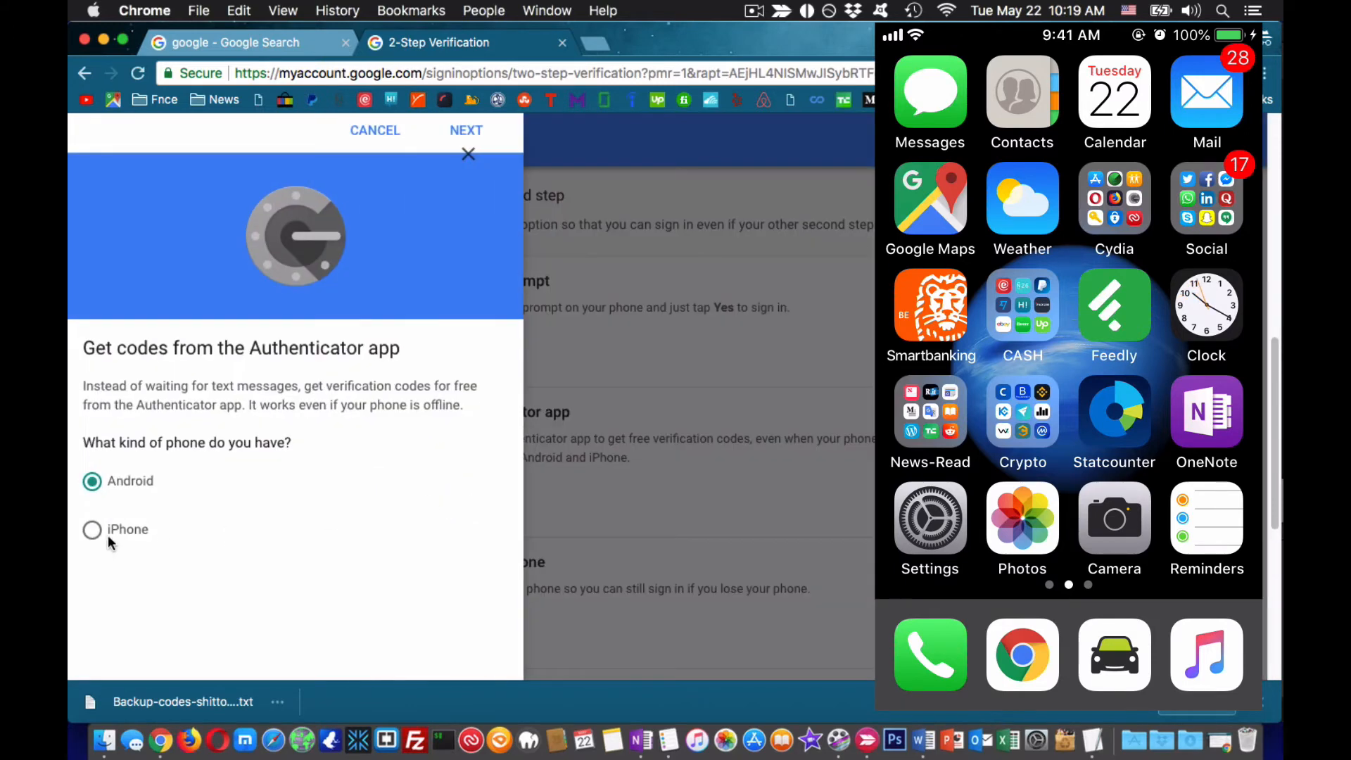
click(93, 529)
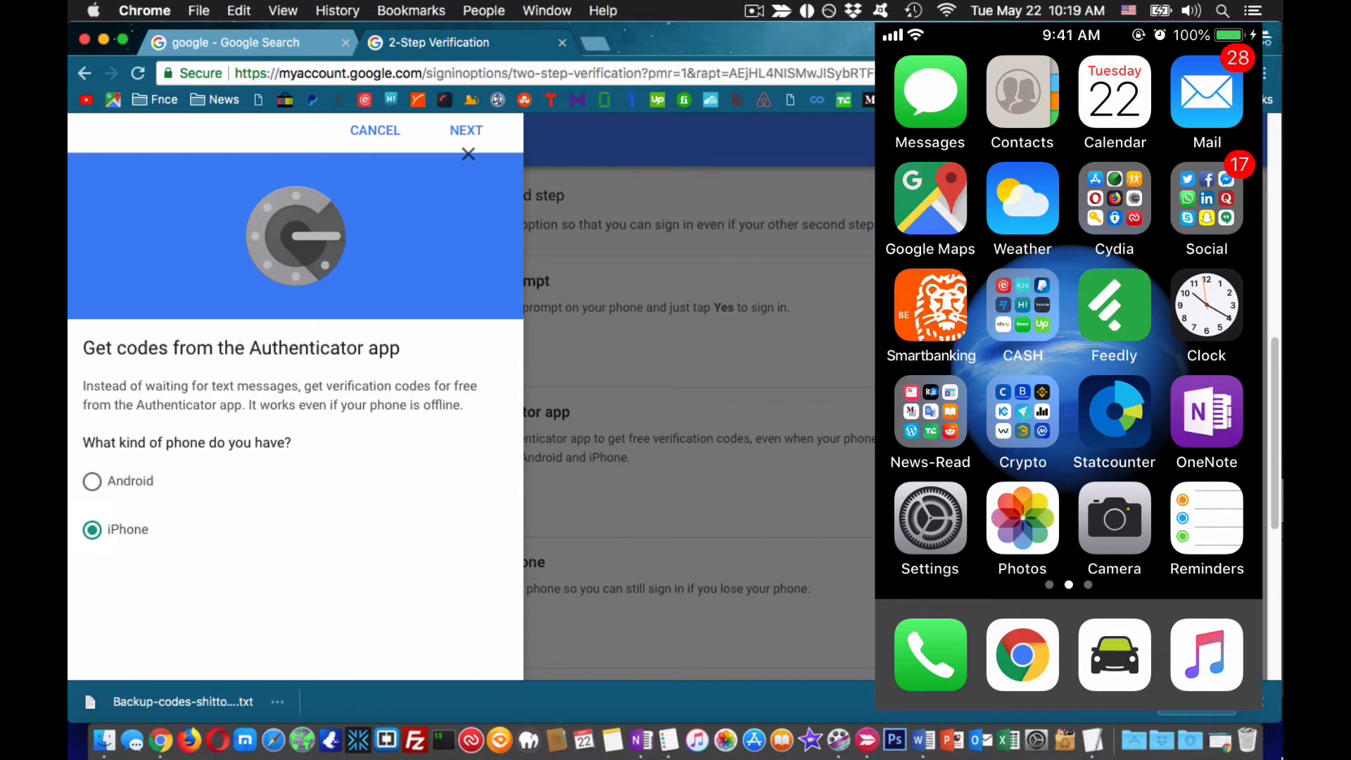
click(465, 130)
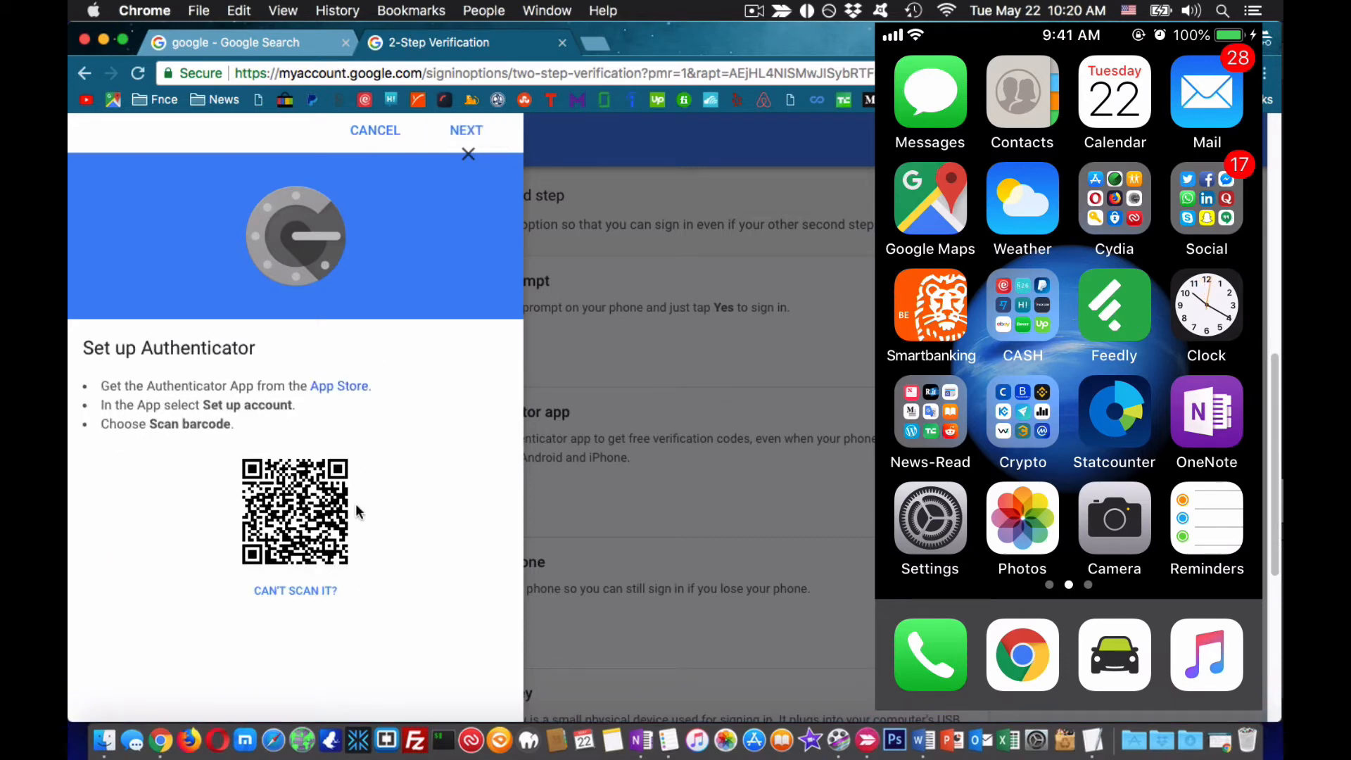
- Add the Google account to Authy by scanning the QR code with camera access allowed
click(1114, 200)
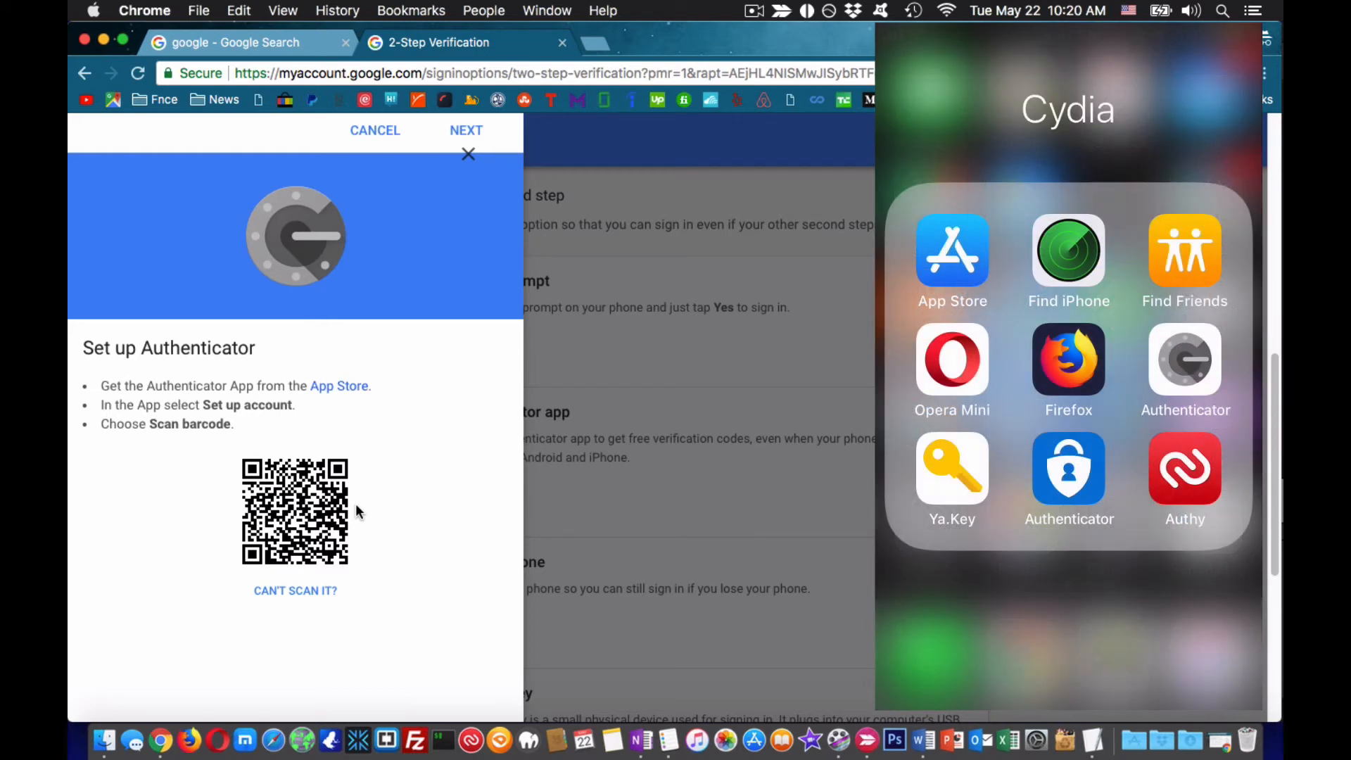
click(1183, 468)
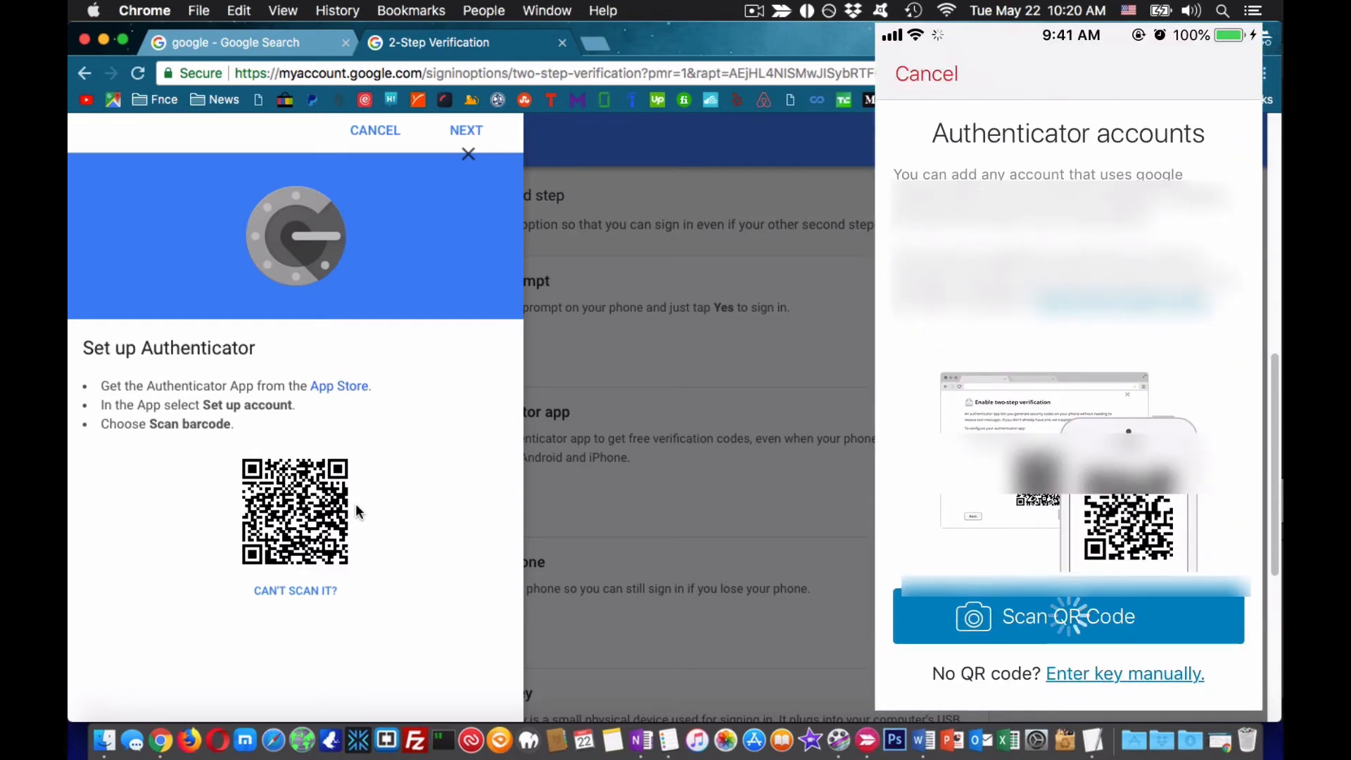
click(1068, 617)
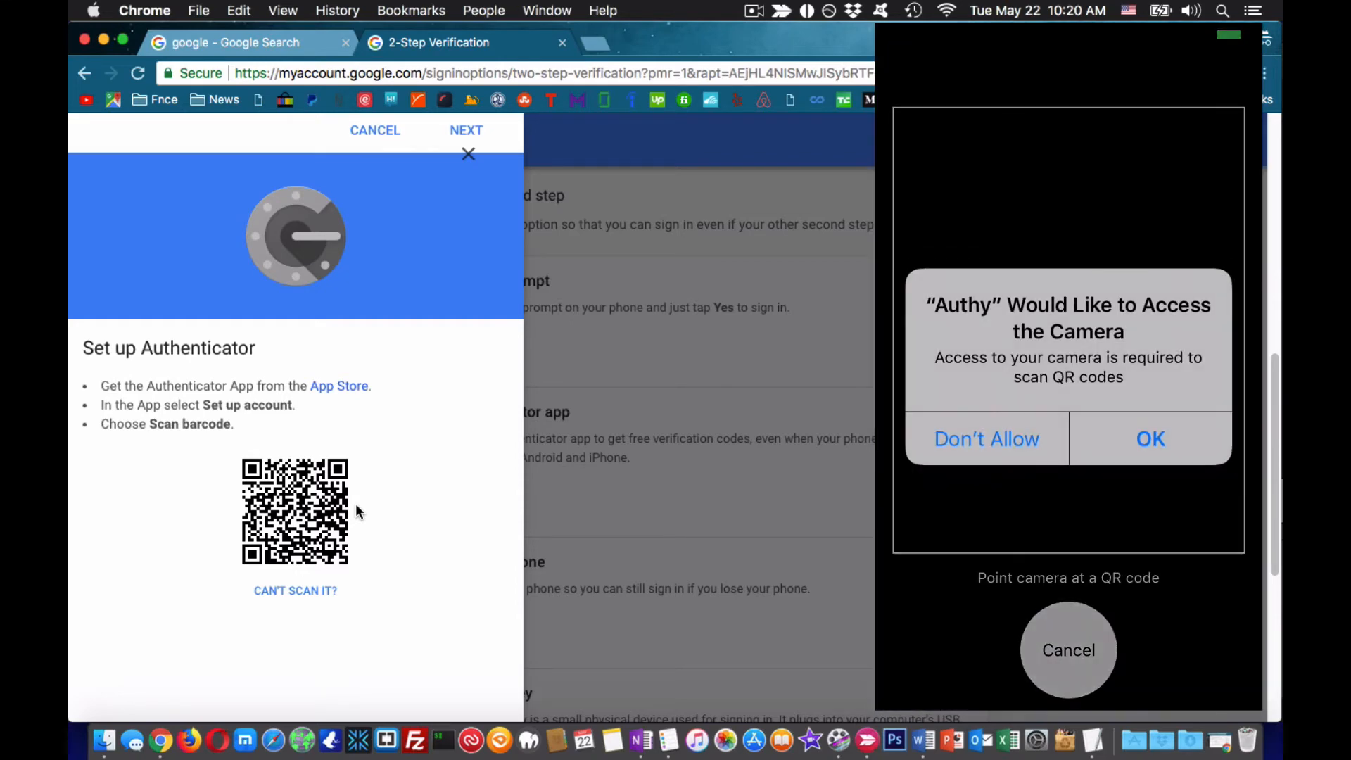
click(1151, 438)
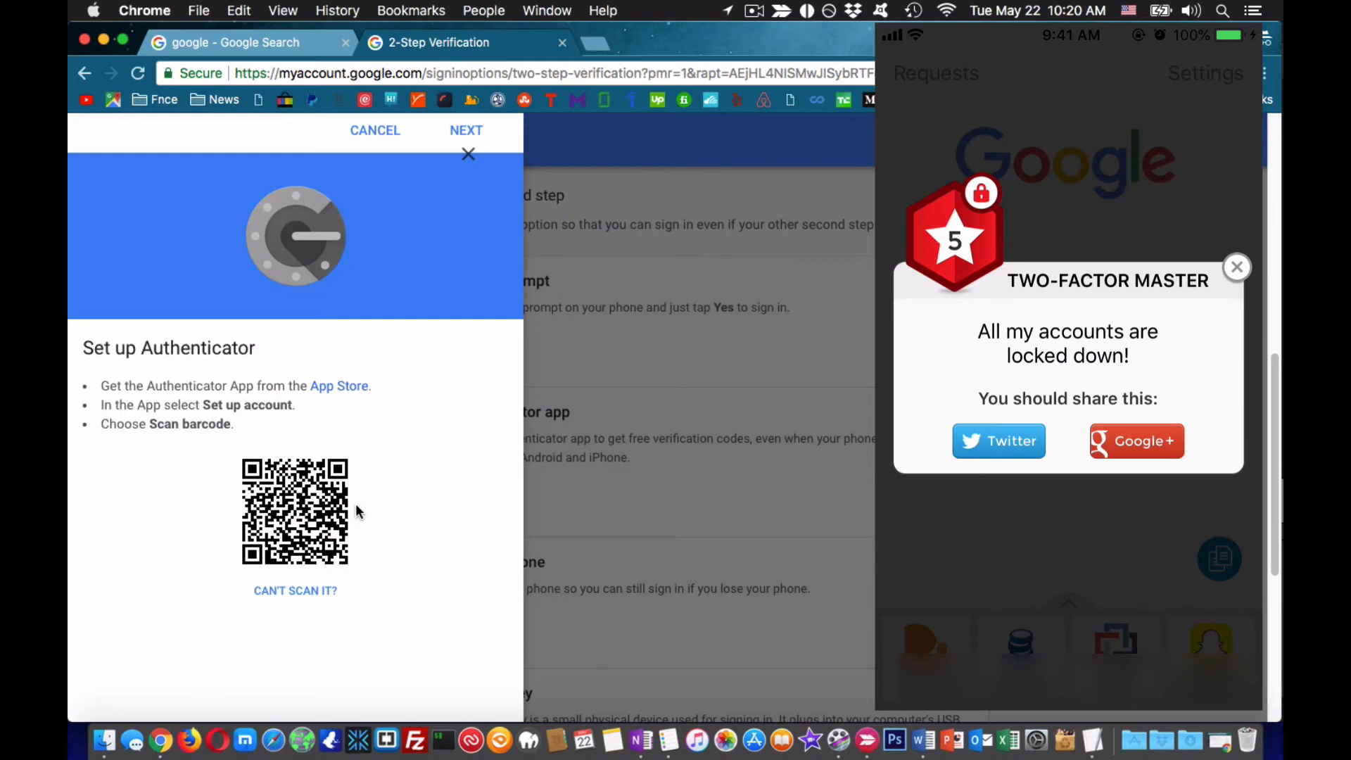
click(1236, 266)
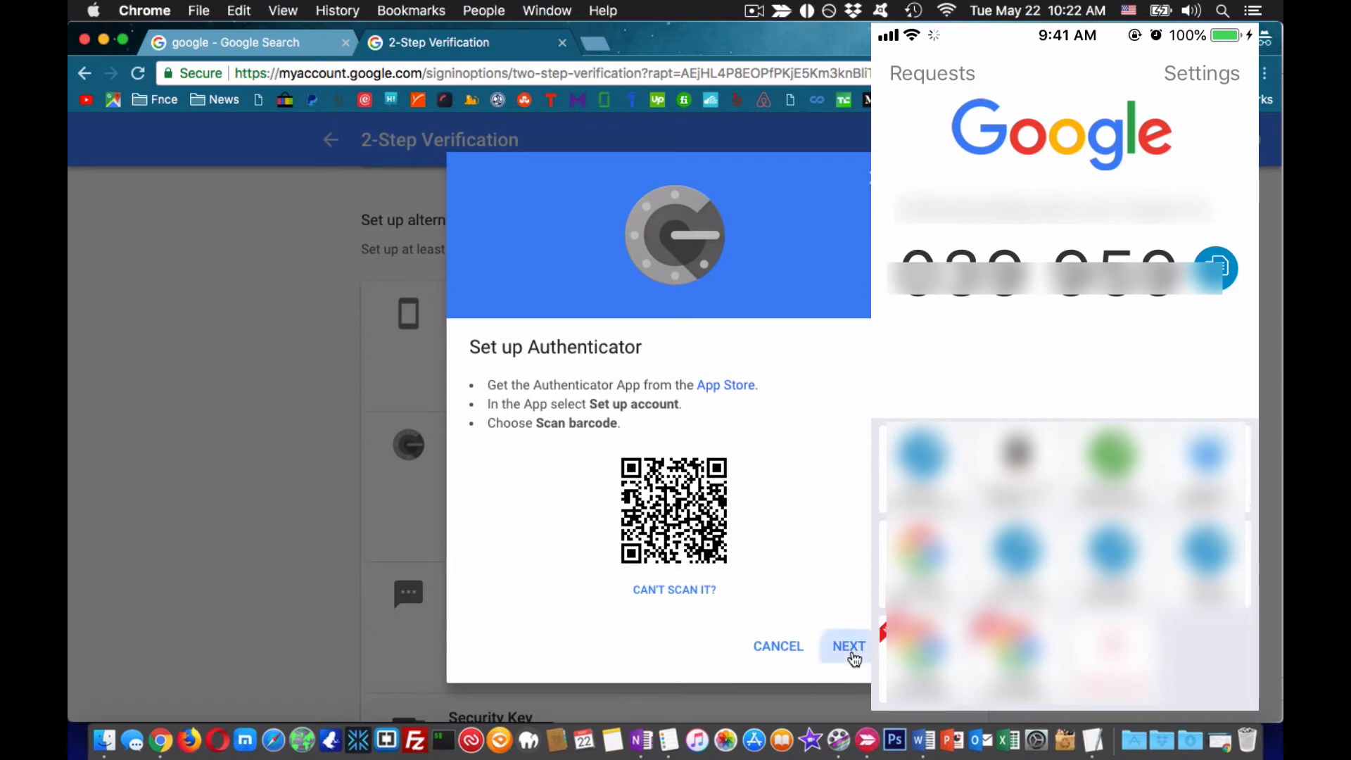
- Verify Authy's six-digit code to finish authenticator app setup
click(848, 646)
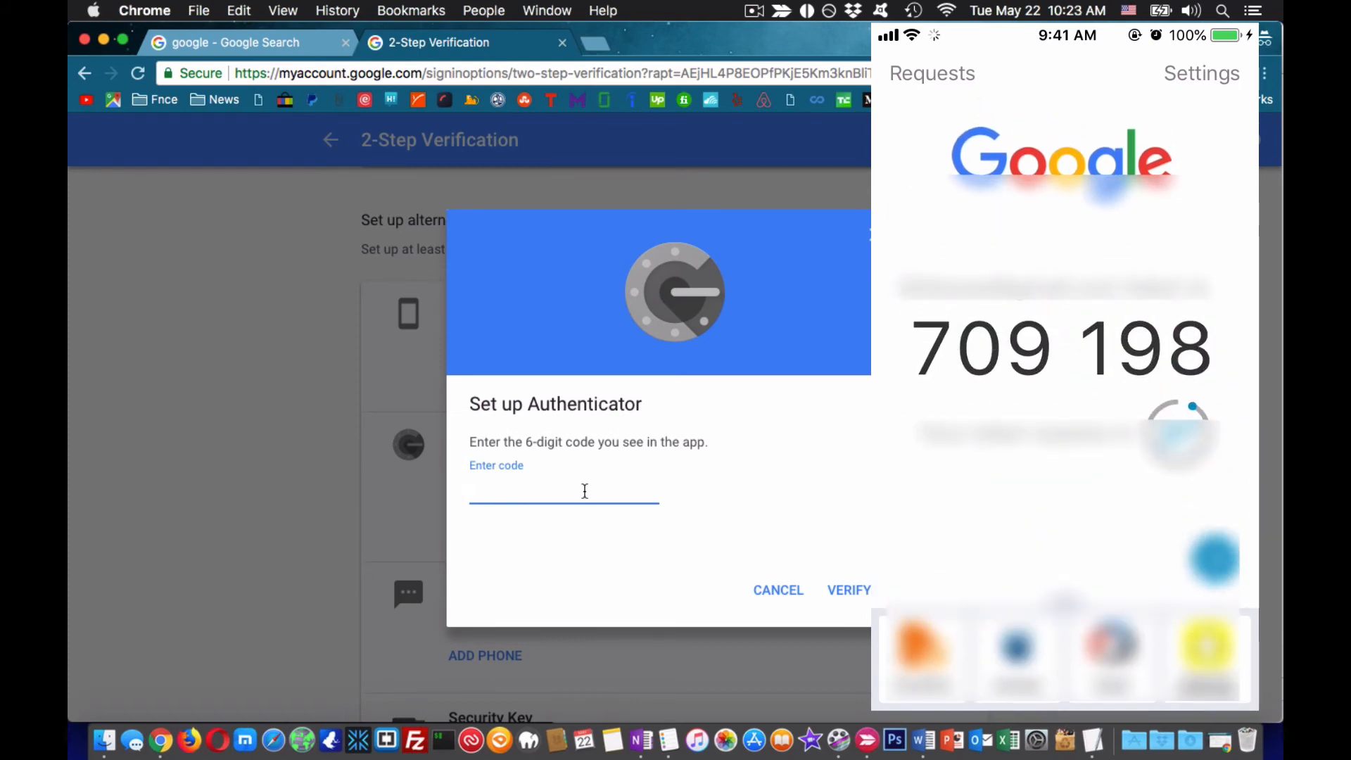
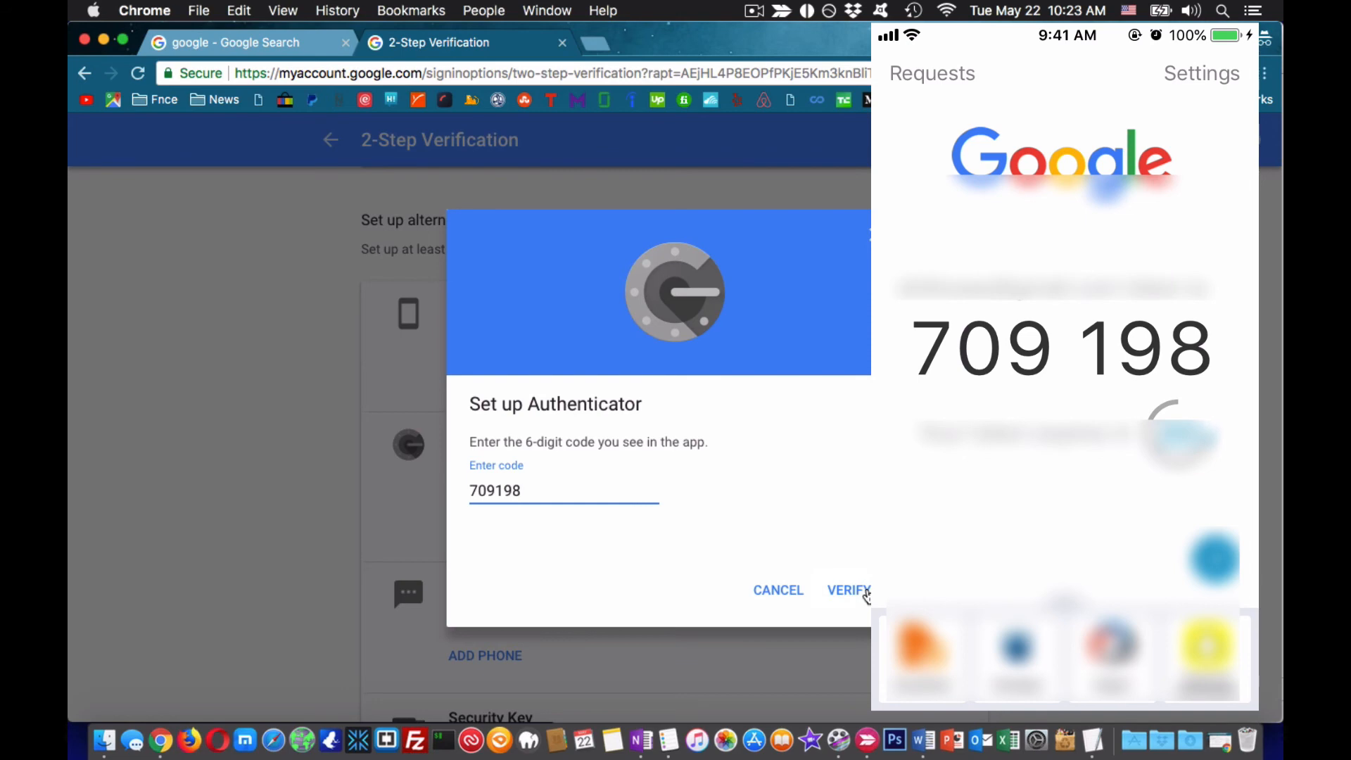
click(848, 591)
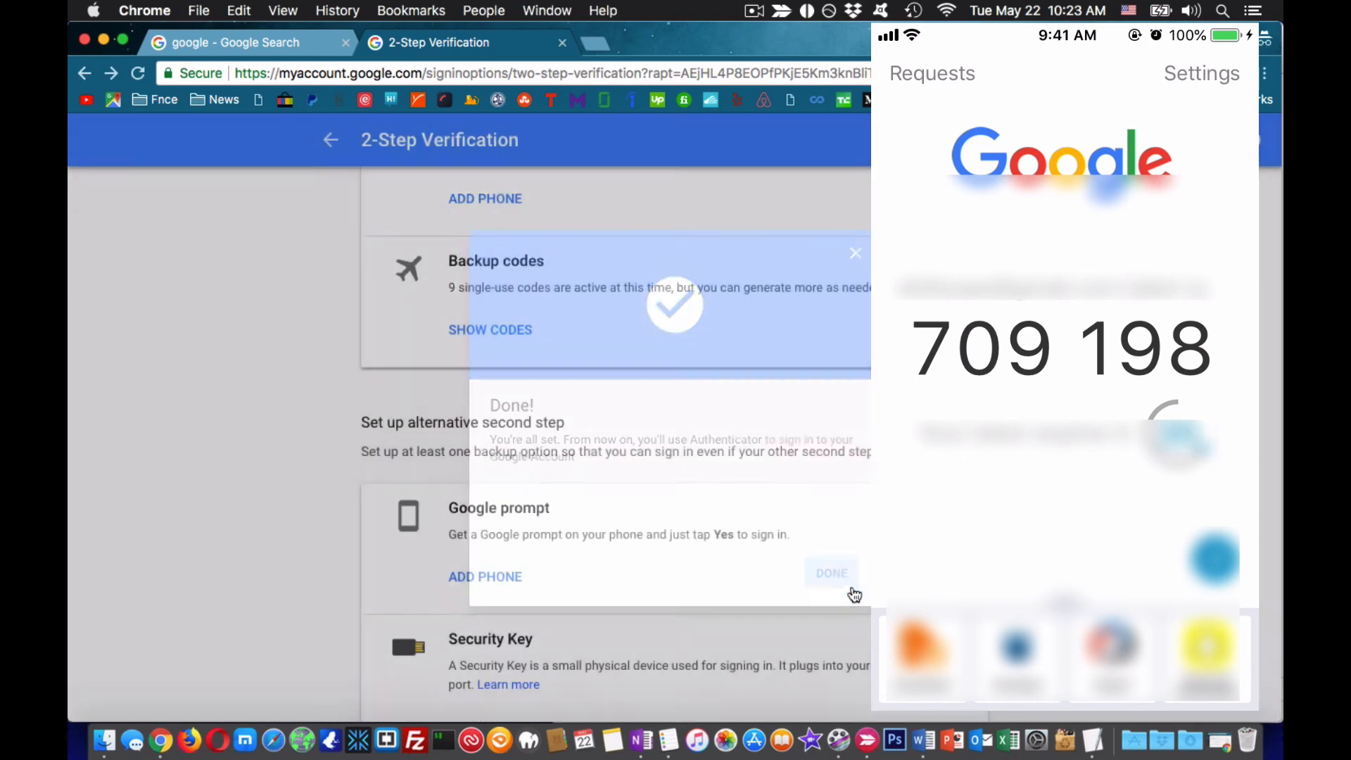
click(830, 572)
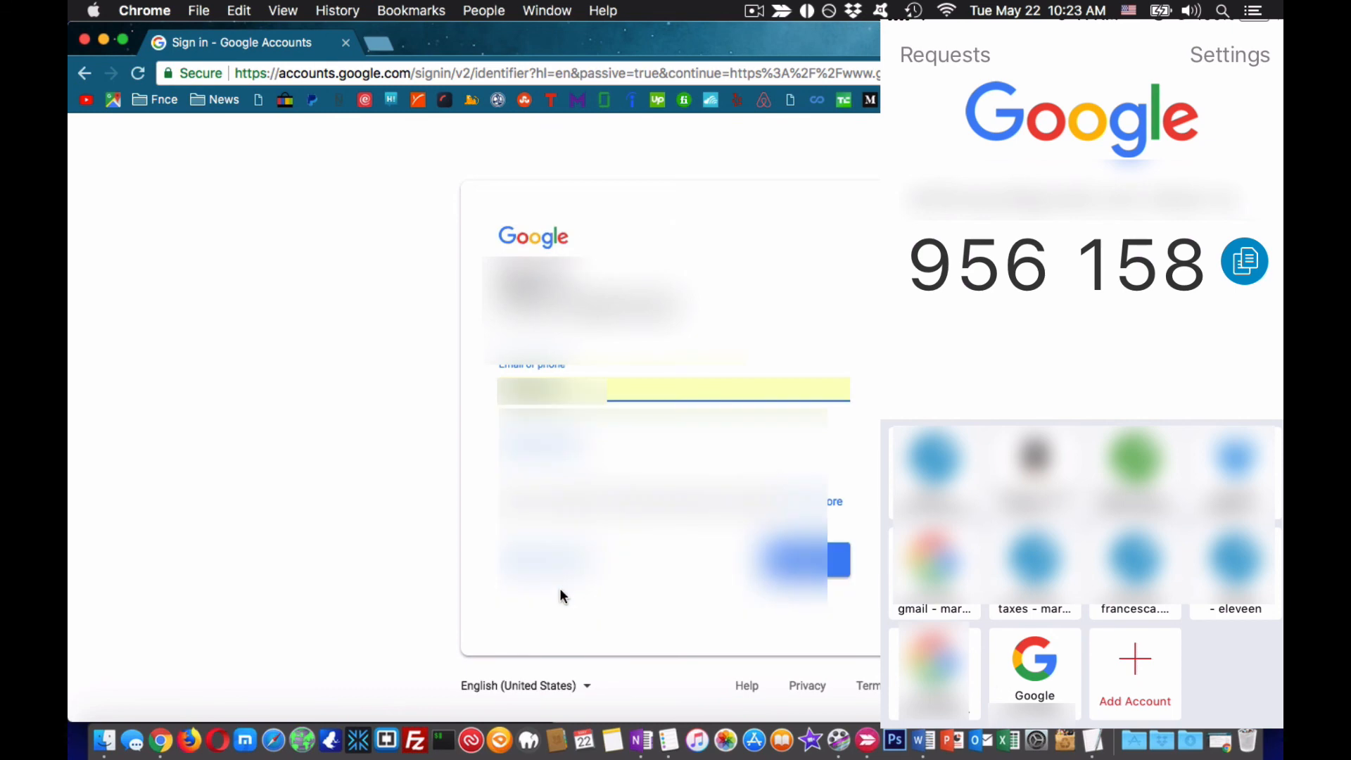
click(788, 560)
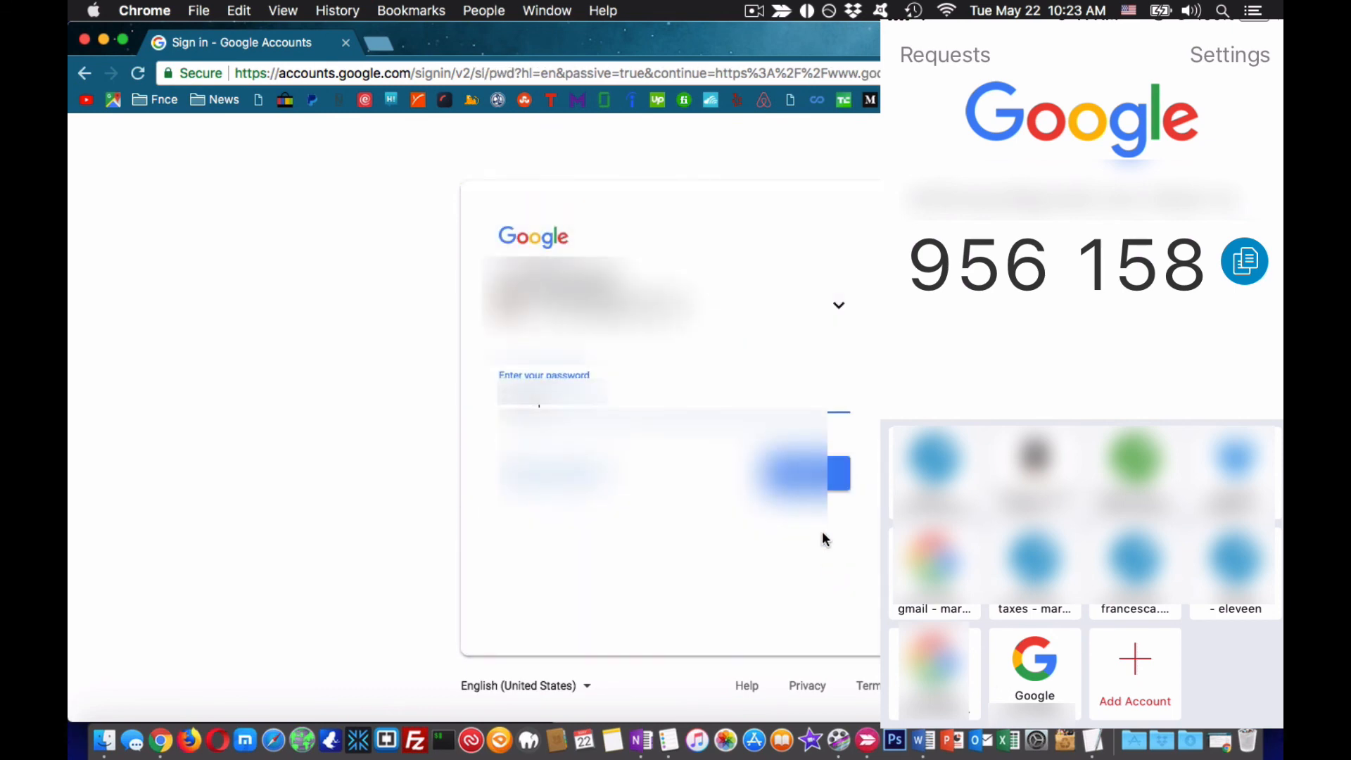
click(787, 472)
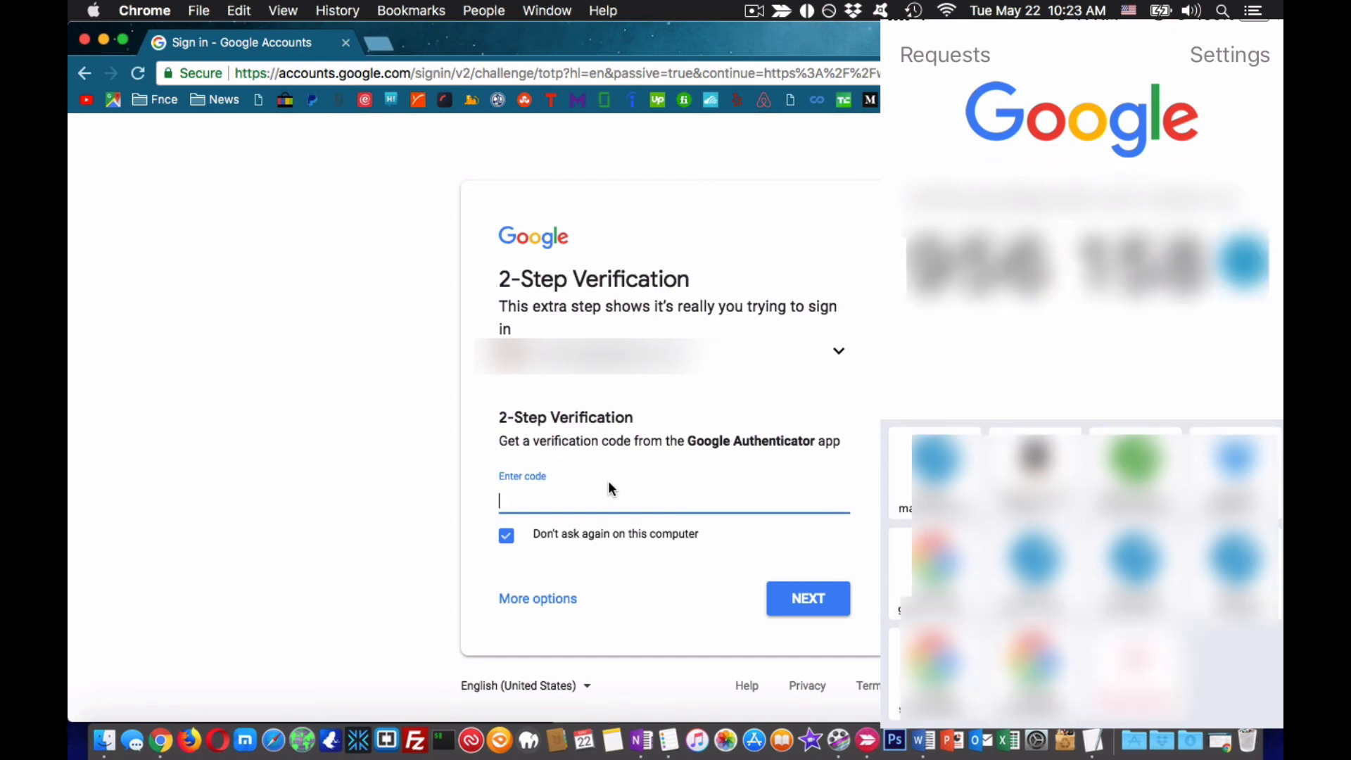
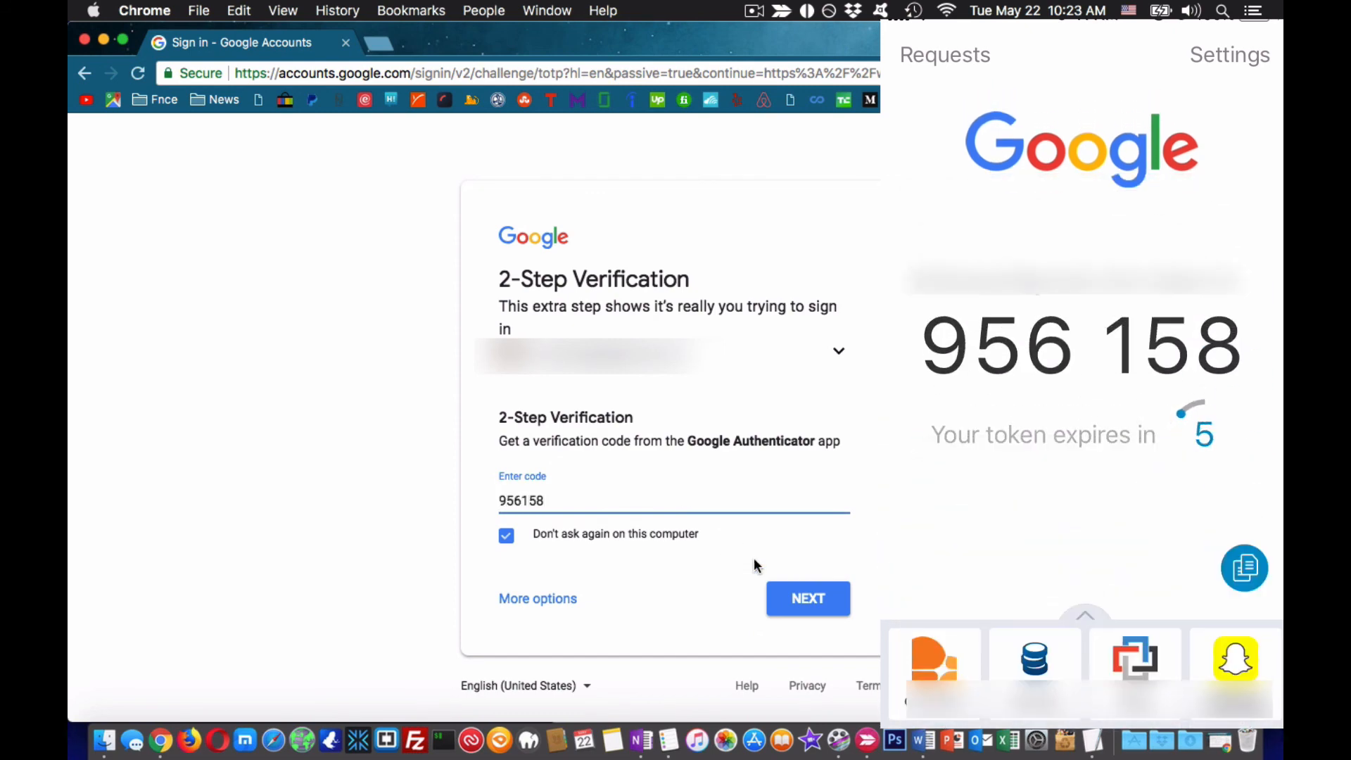
click(807, 599)
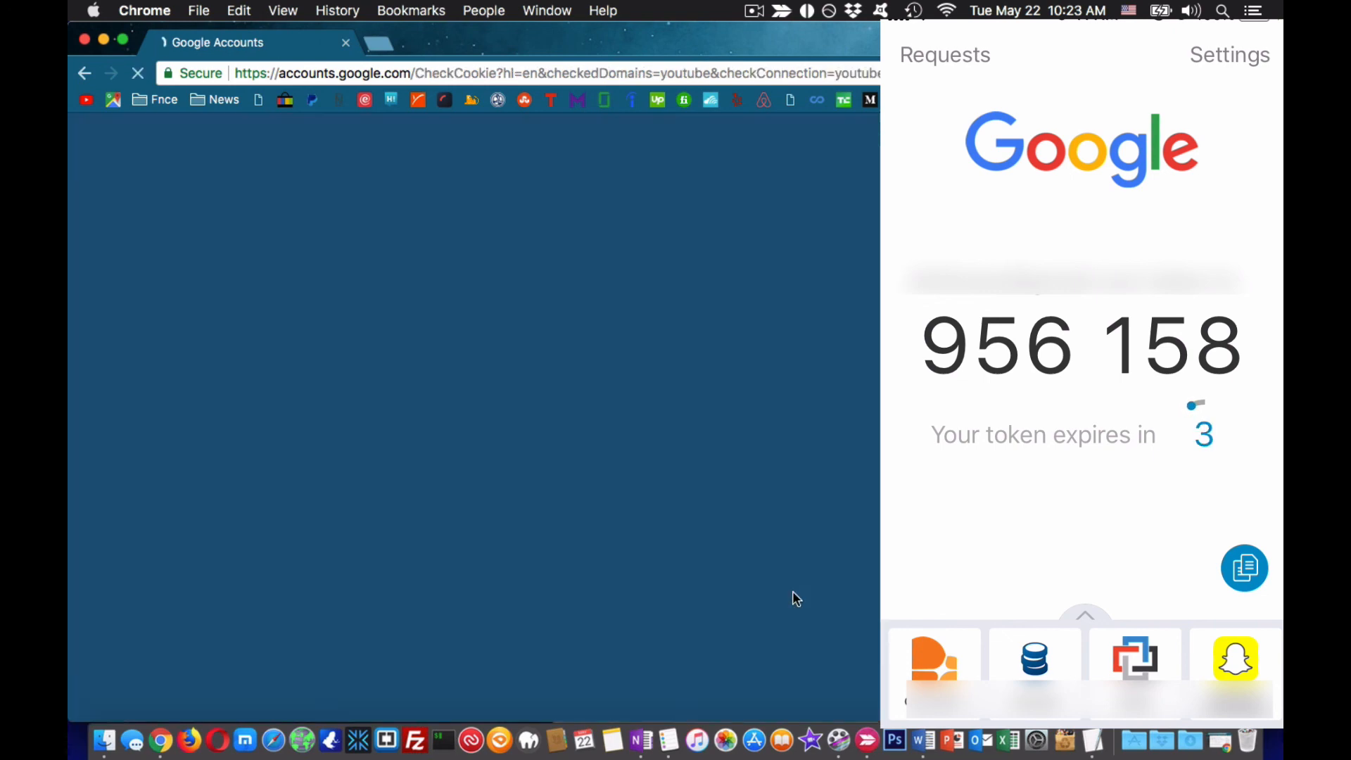